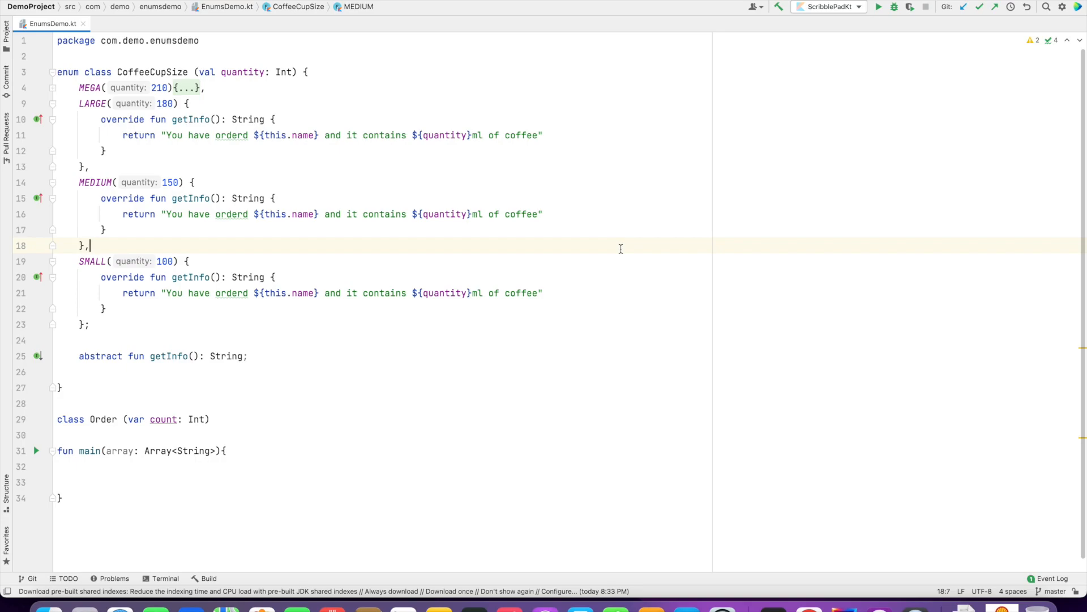
Fold and unfold the CoffeeCupSize enum bodies to review the enum entries.
click(53, 71)
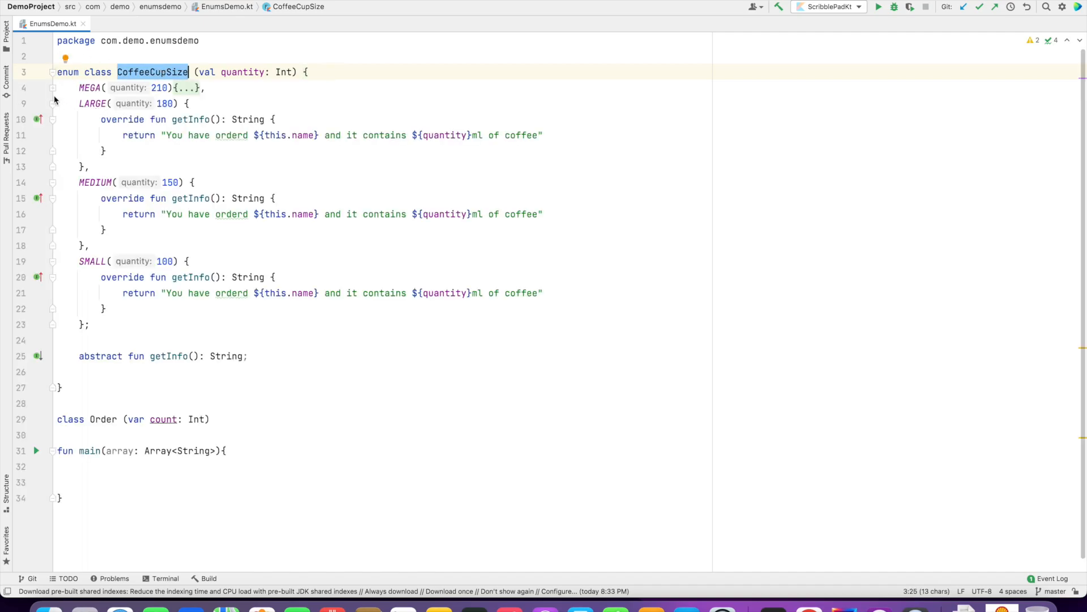
click(53, 103)
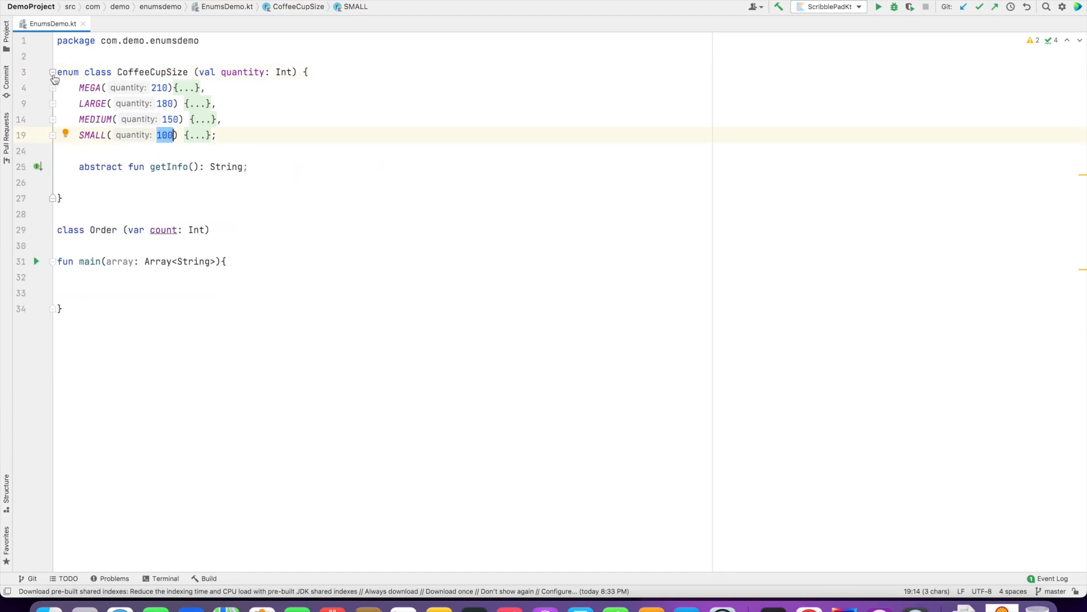
click(53, 71)
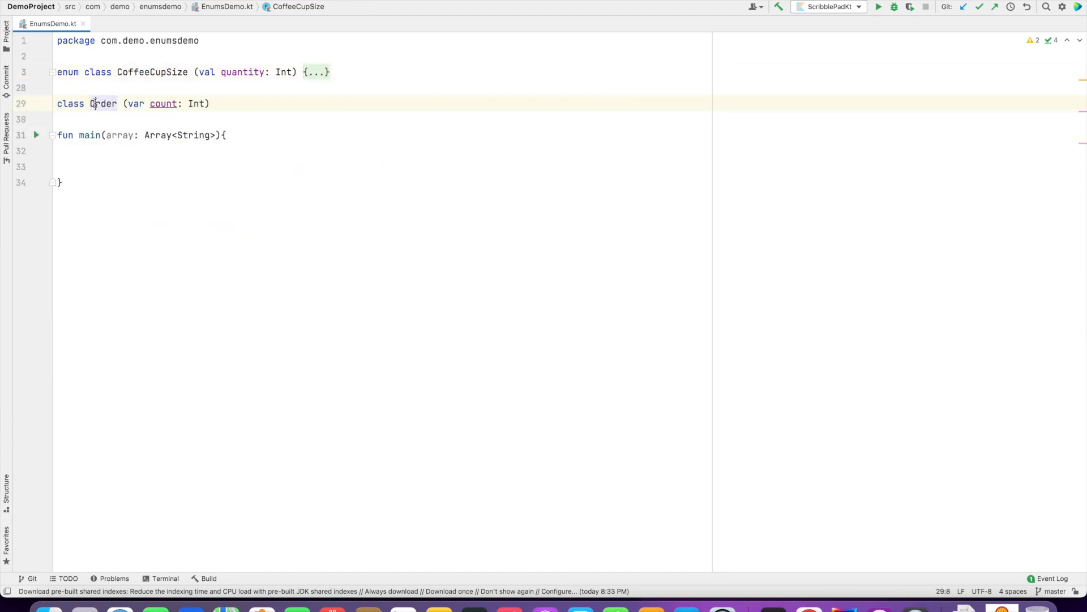
double_click(103, 103)
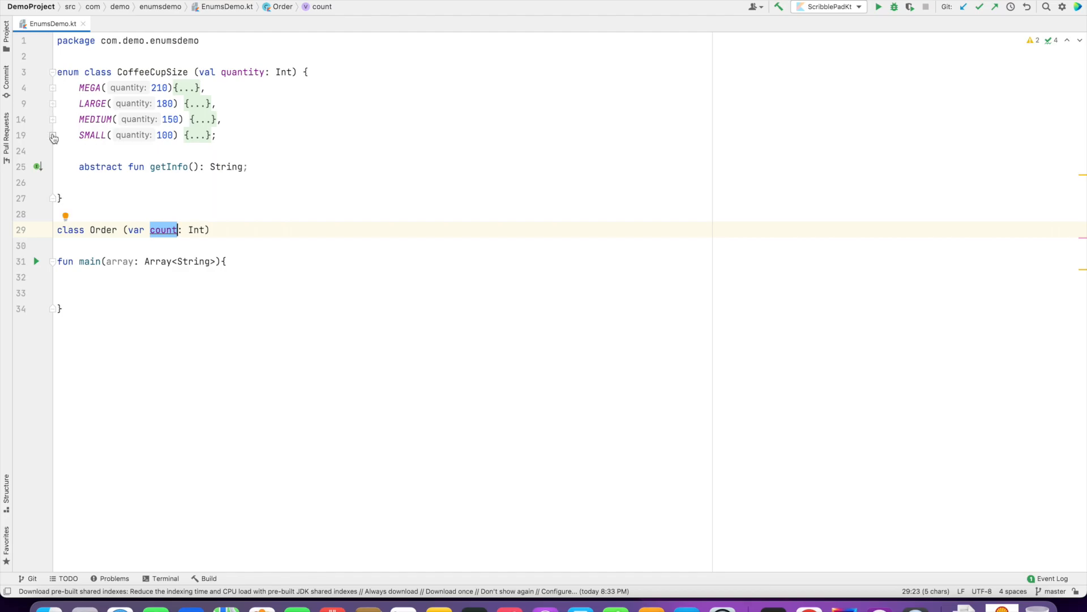
click(54, 87)
text(var)
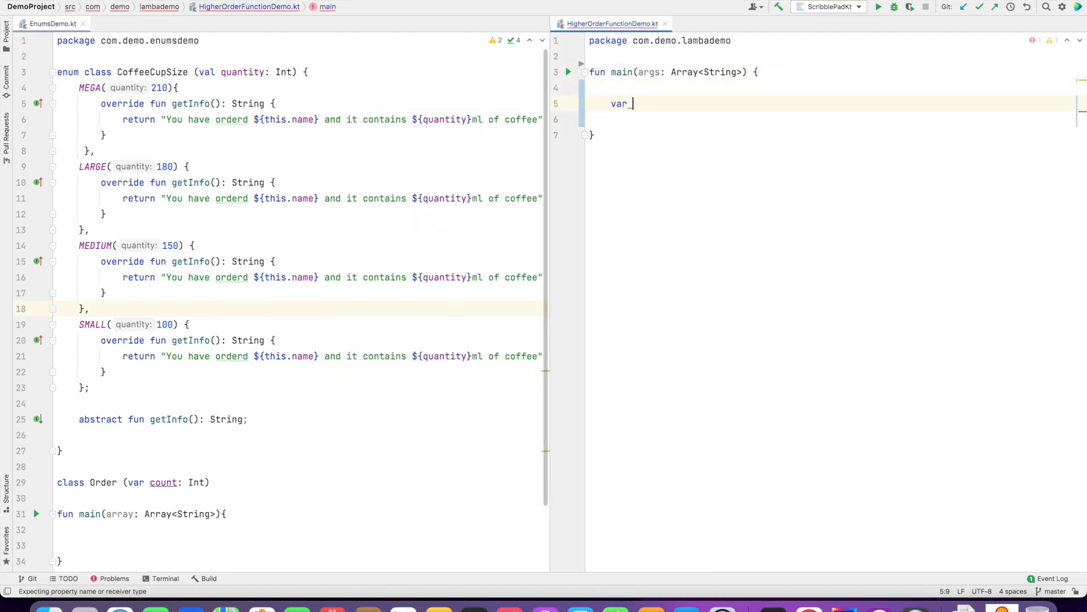
Declare order = Pair(CoffeeCupSize.SMALL, Order(3)) in main with auto-imports.
text(order =)
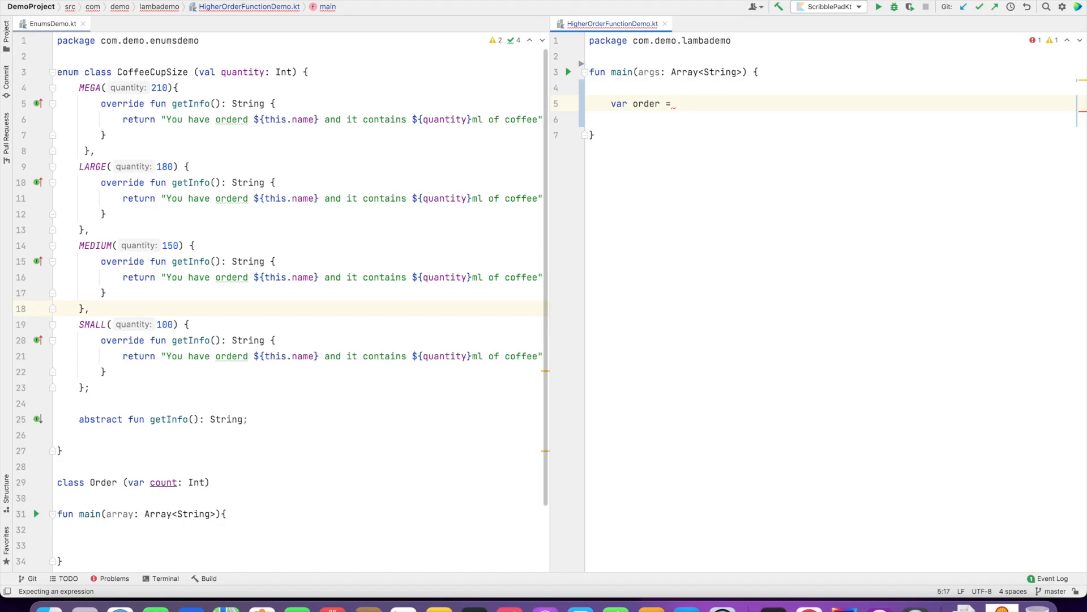
text(Pair(CoffeeCupSize.SMALL)
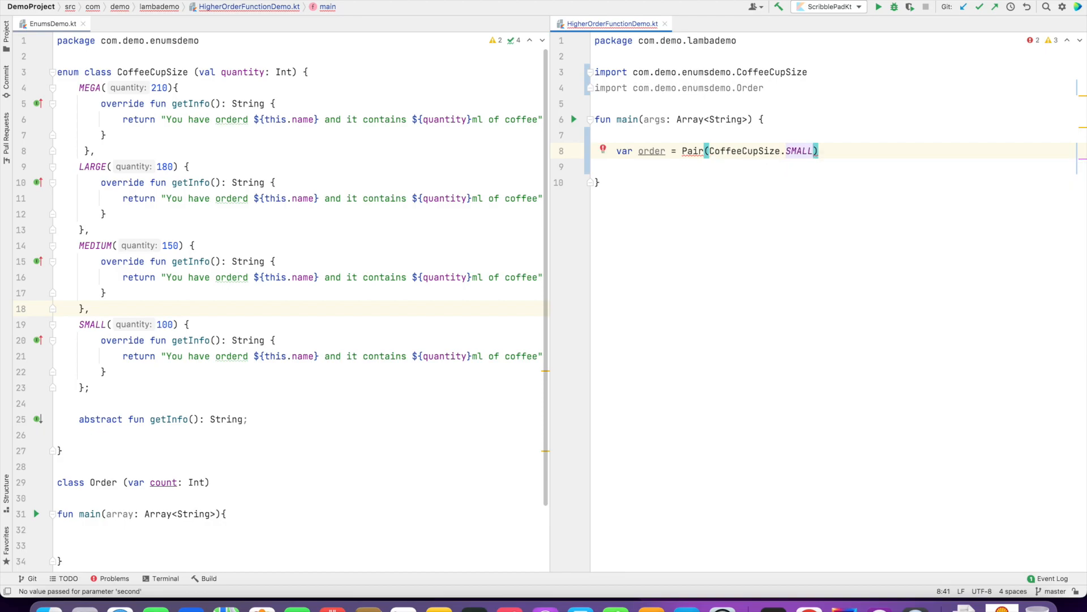
text(, Order(3)
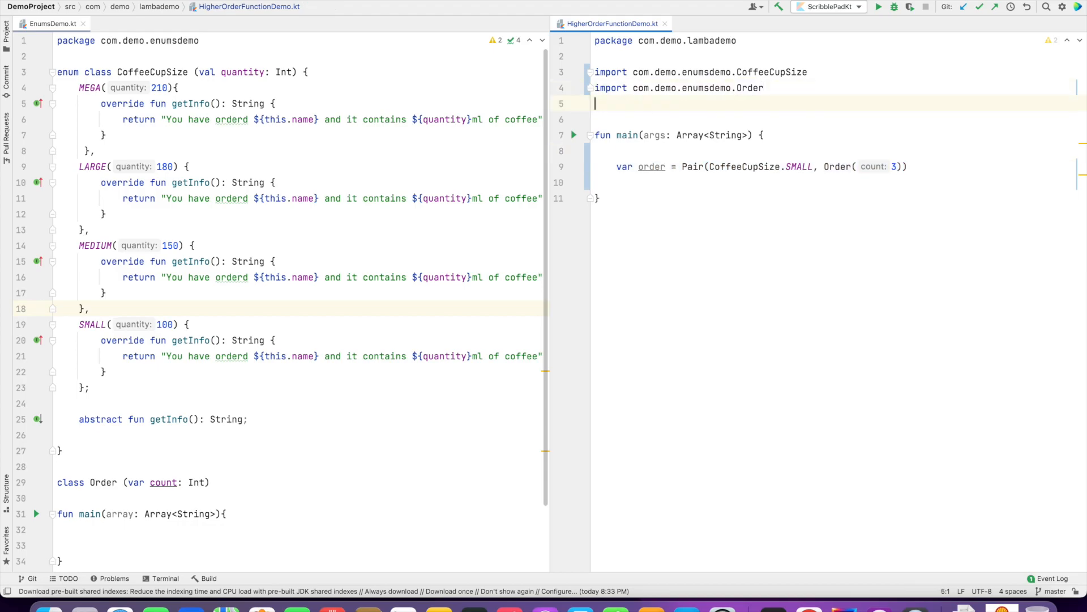
Add fun priceCalculator(coffeeCupSize: CoffeeCupSize): (Order) -> Float with an empty body, fixing the Float spelling.
text(fun priceC)
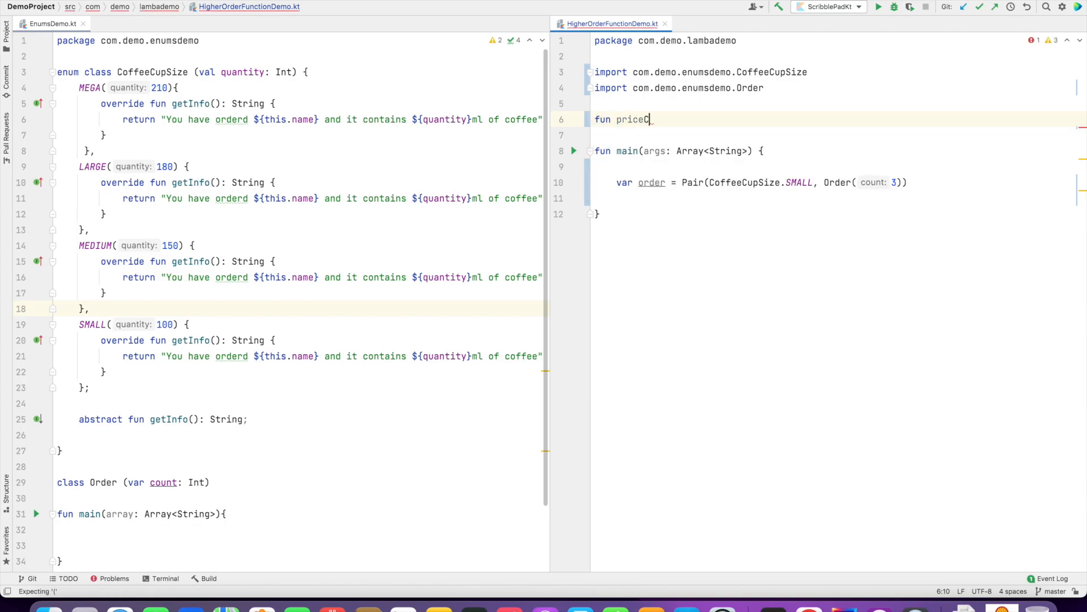
text(alculator())
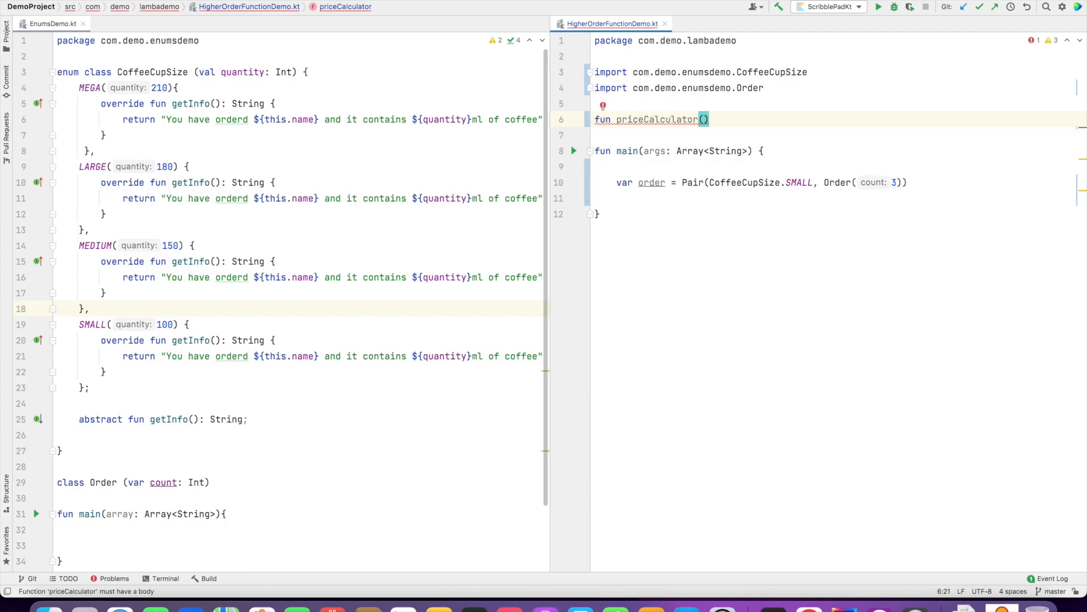
text(coffeeCupSize: CoffeeCupSize)
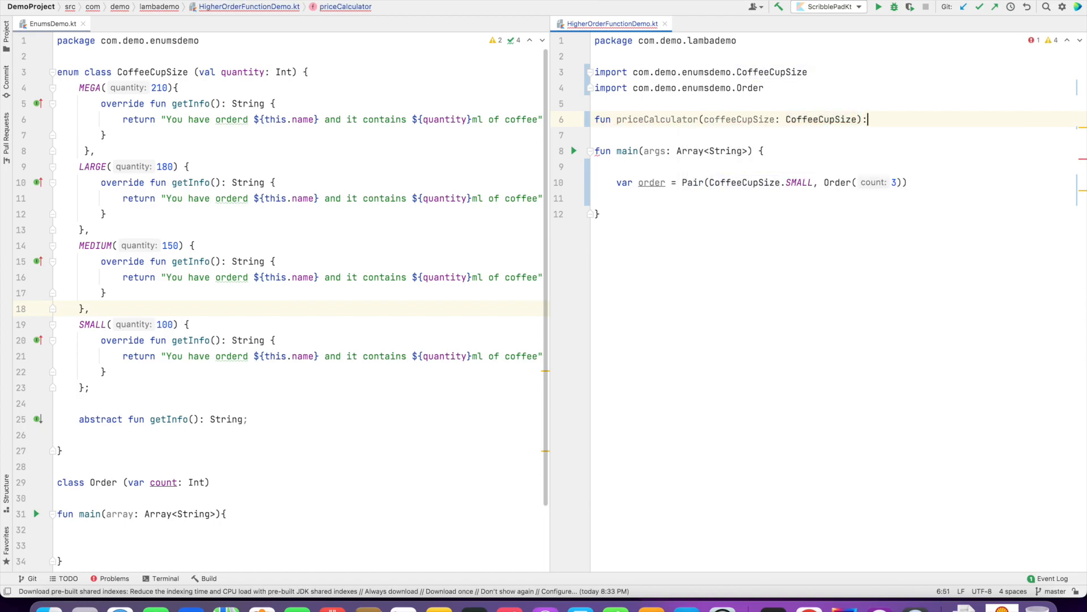
text(())
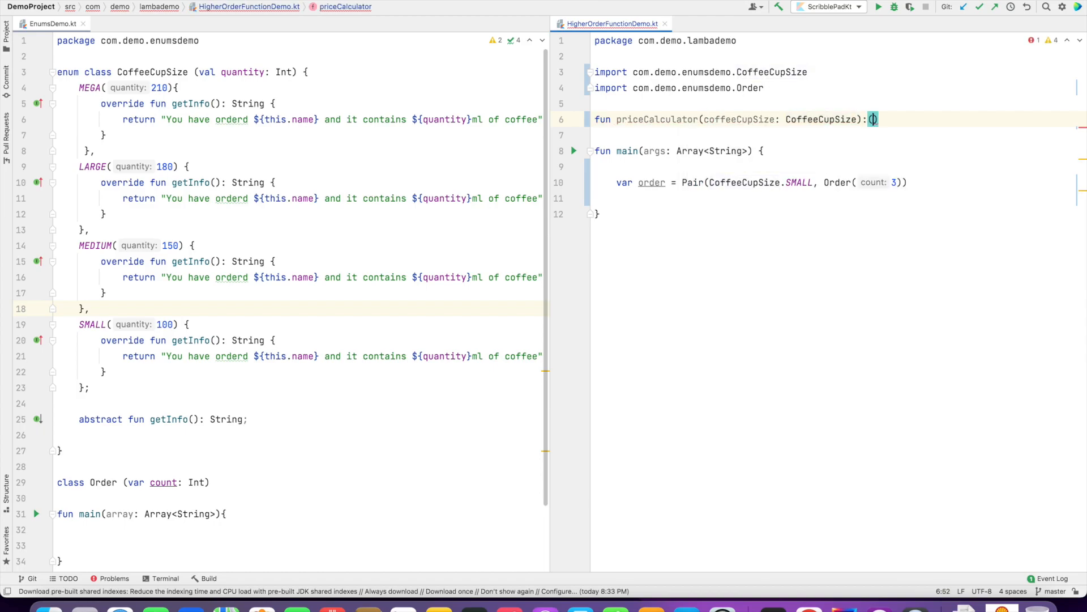
text((Order)->)
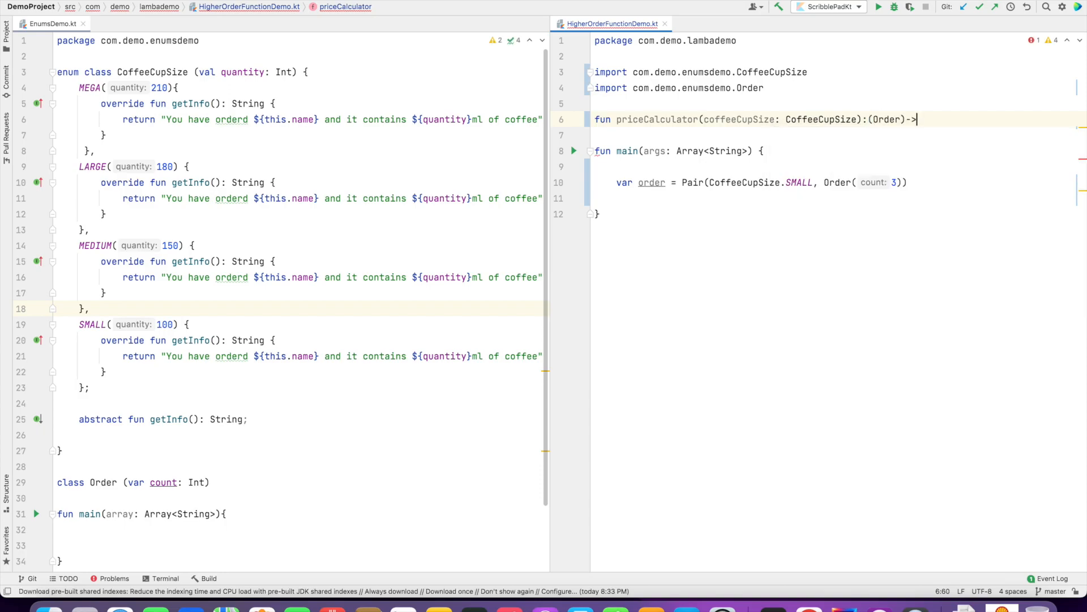
text(Float{)
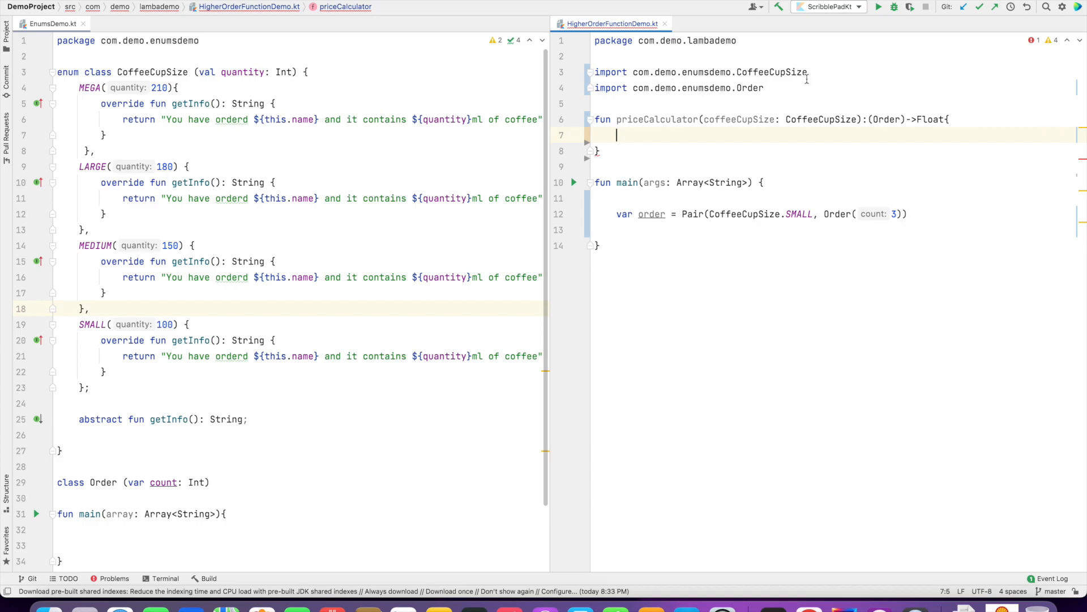
double_click(656, 119)
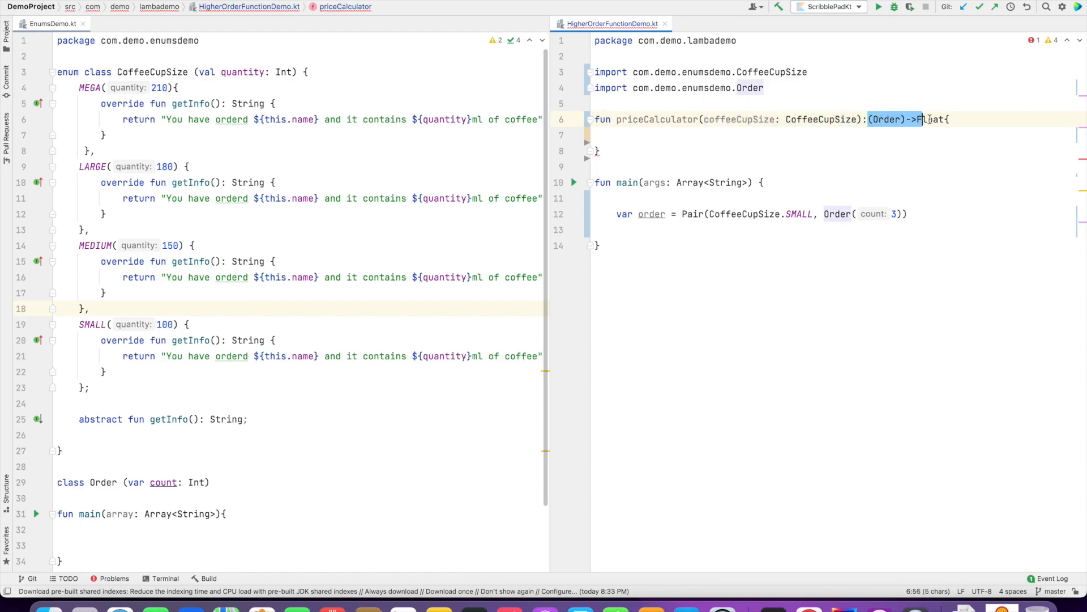
text(oat)
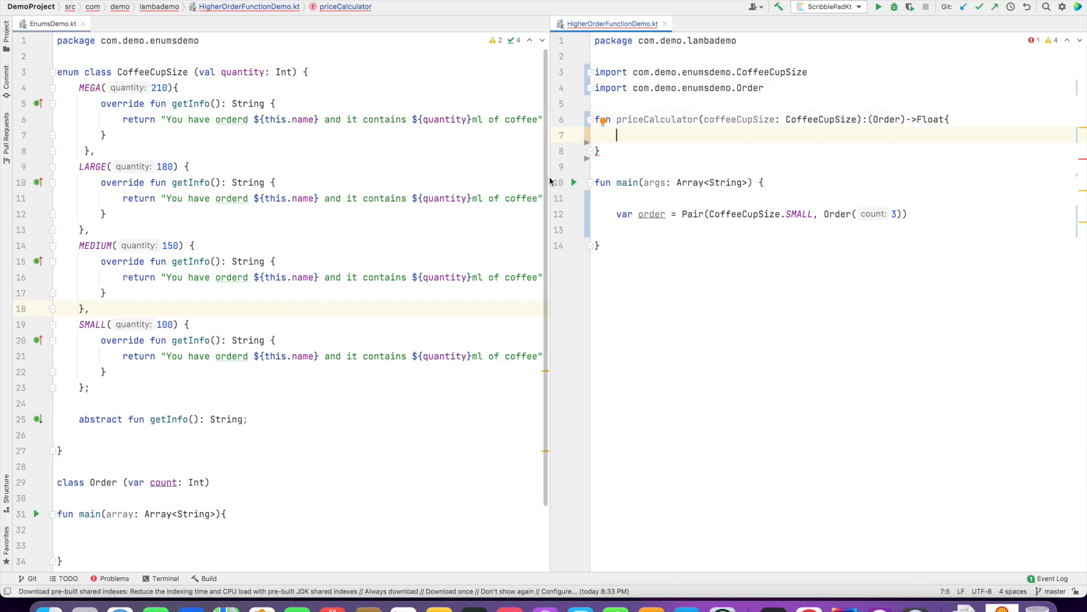
Start a when(coffeeCupSize) block whose SMALL branch returns { order -> order.count * 1.0f }.
text(when(coffeeCupSize)
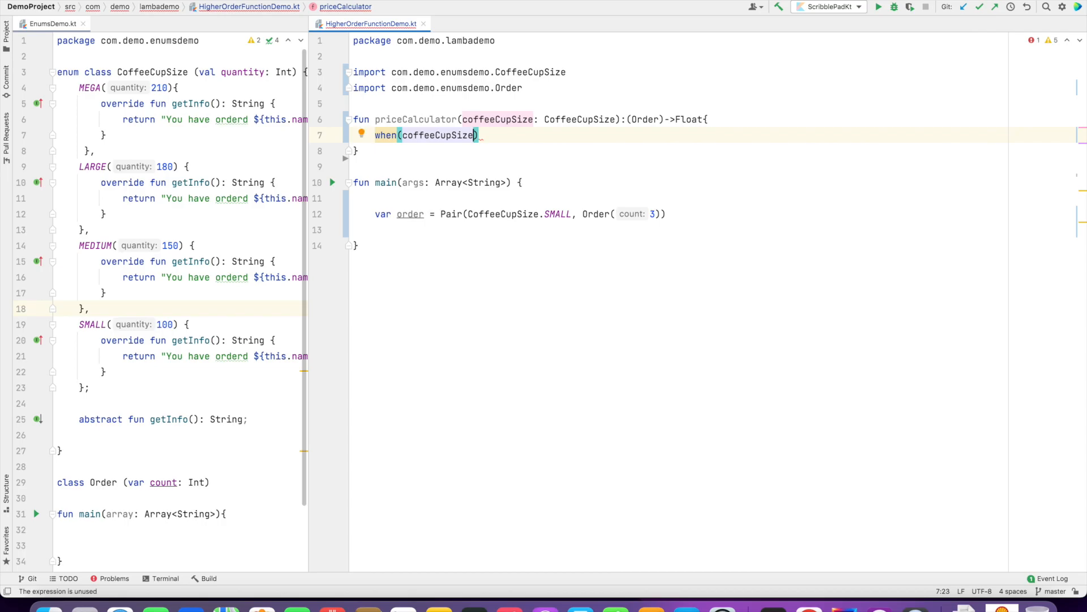
text(Co)
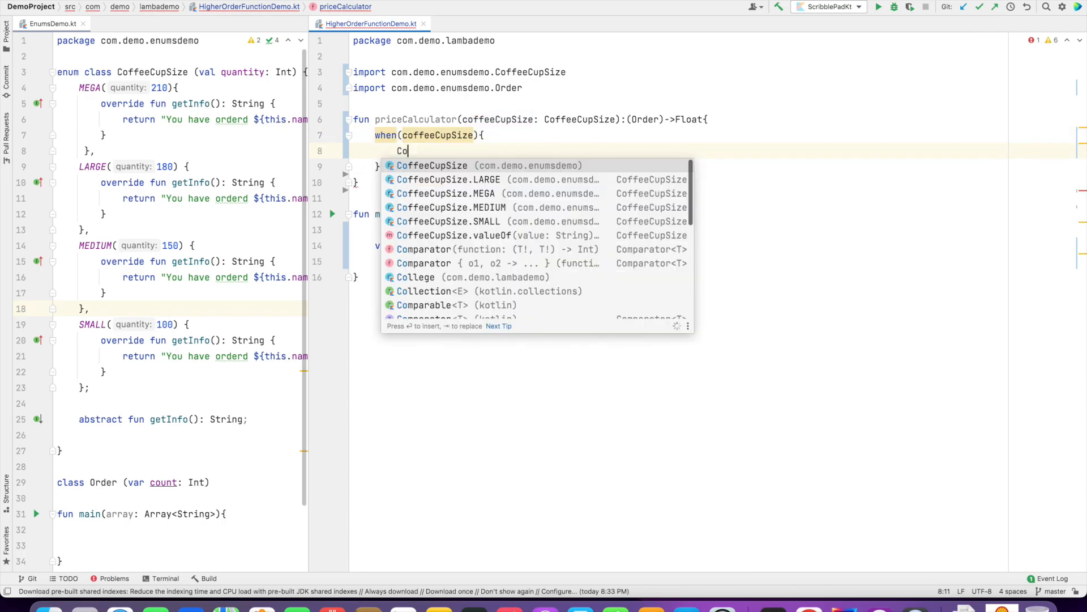
click(431, 165)
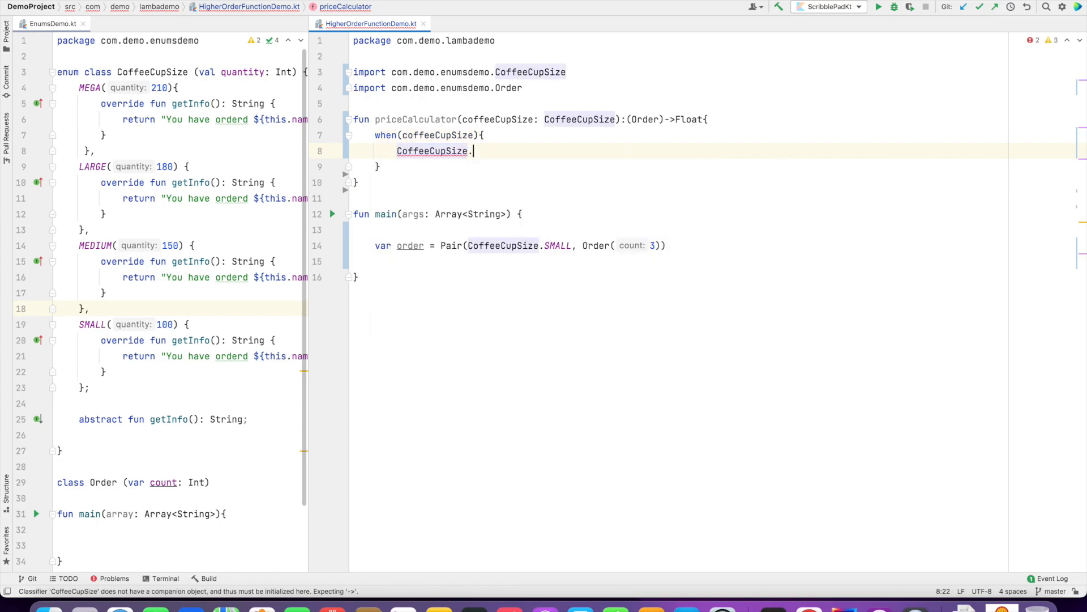
text(SMALL -> return {)
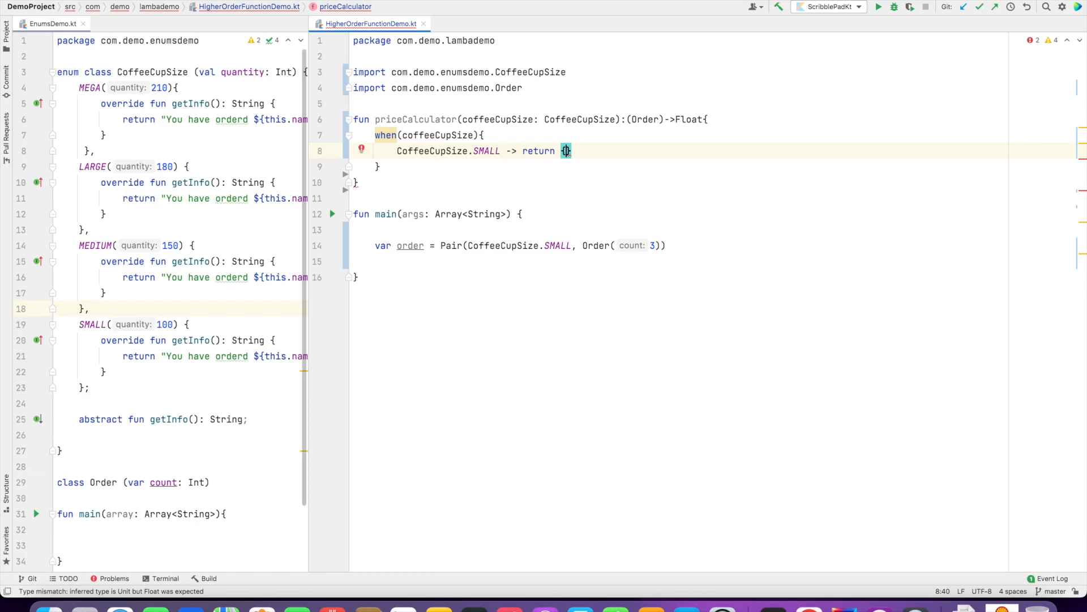
text(order -> order.)
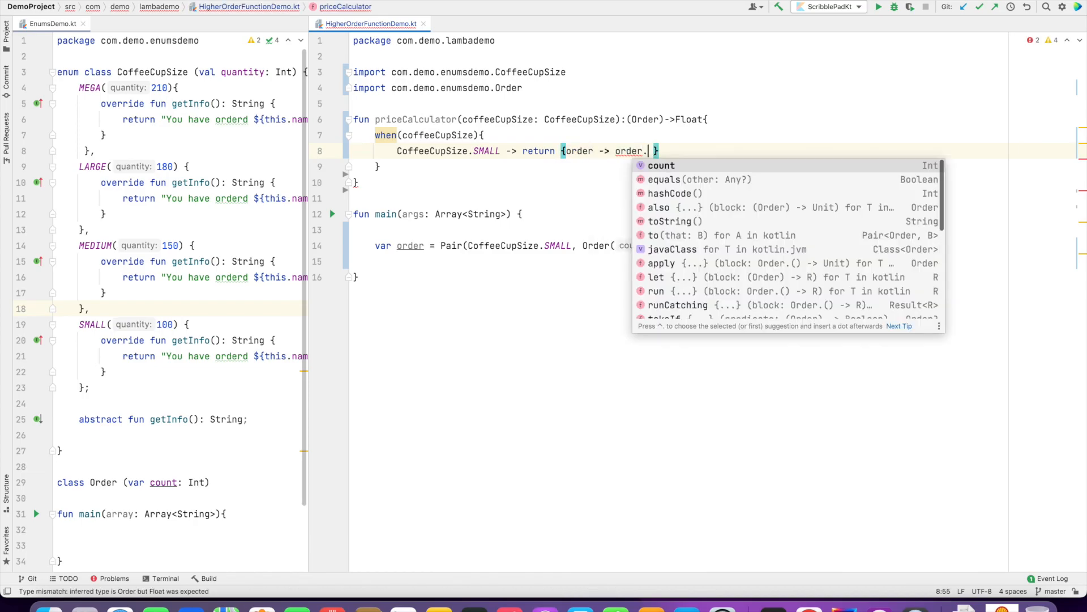
text(count*)
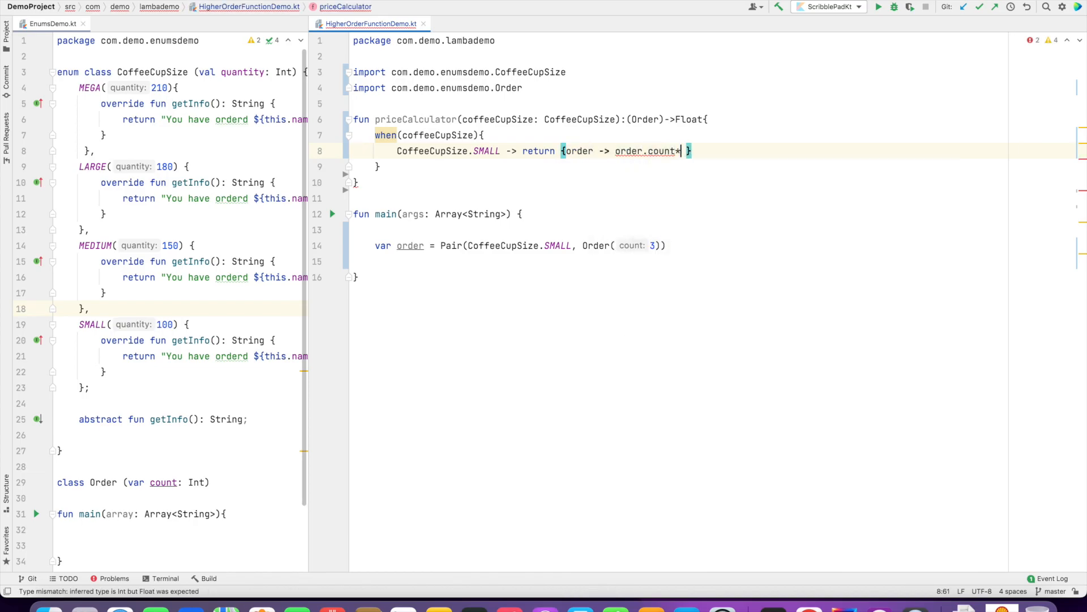
text(1.)
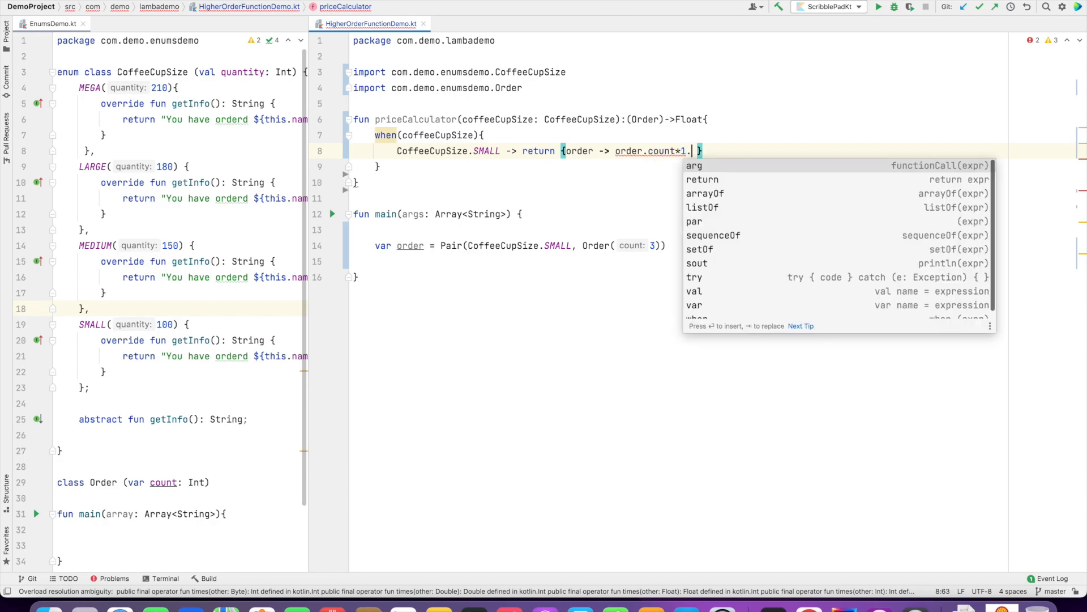
text(f)
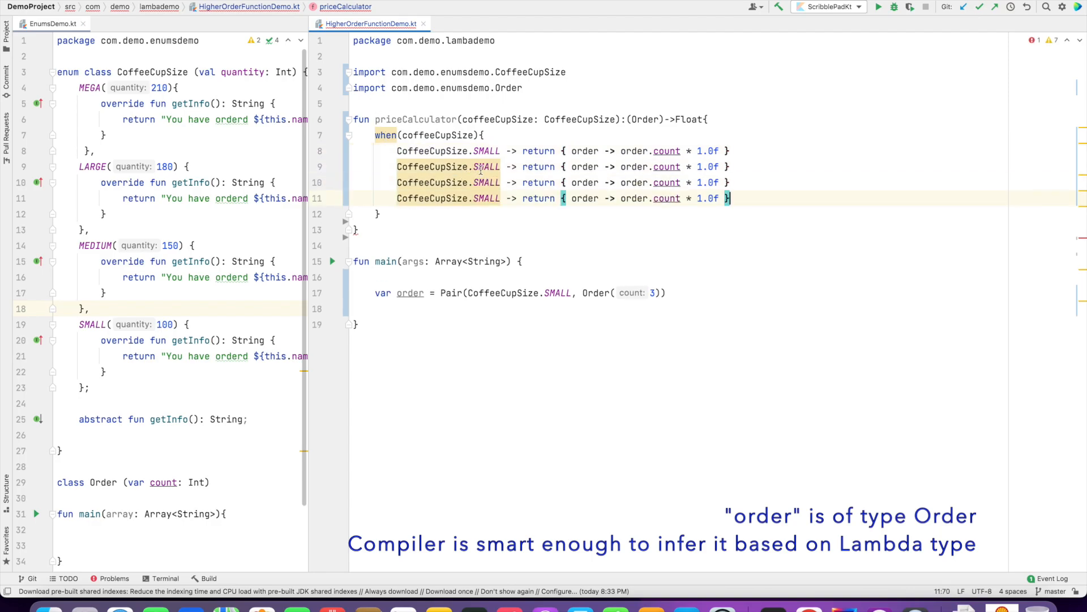
Add the MEDIUM, LARGE and MEGA branches multiplying count by 1.5f, 2.5f and 3.5f.
text(MEDIUM)
click(564, 181)
text(LARGE)
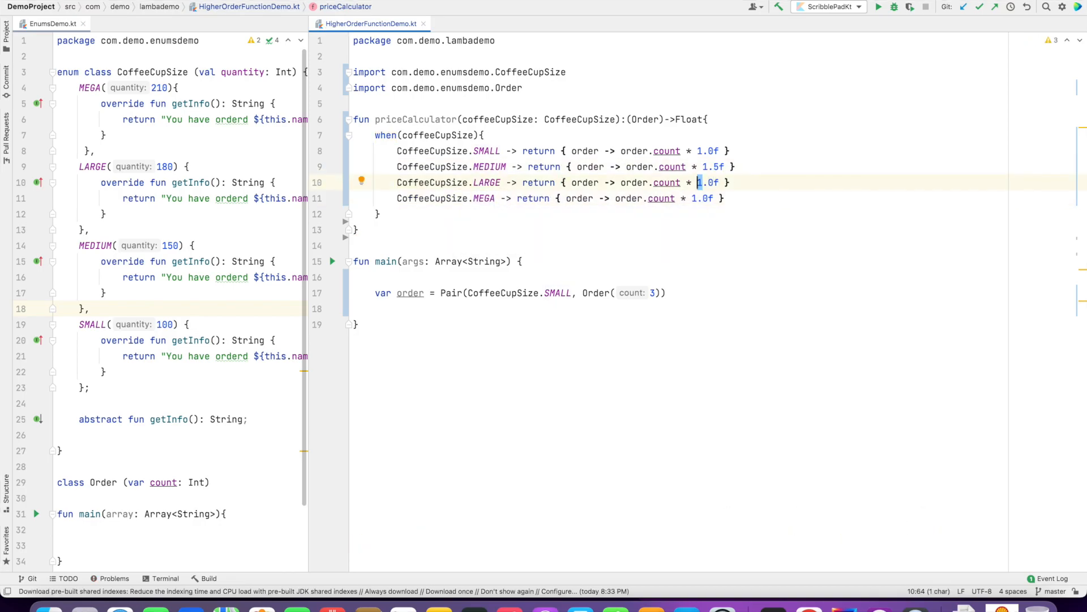
text(2.5)
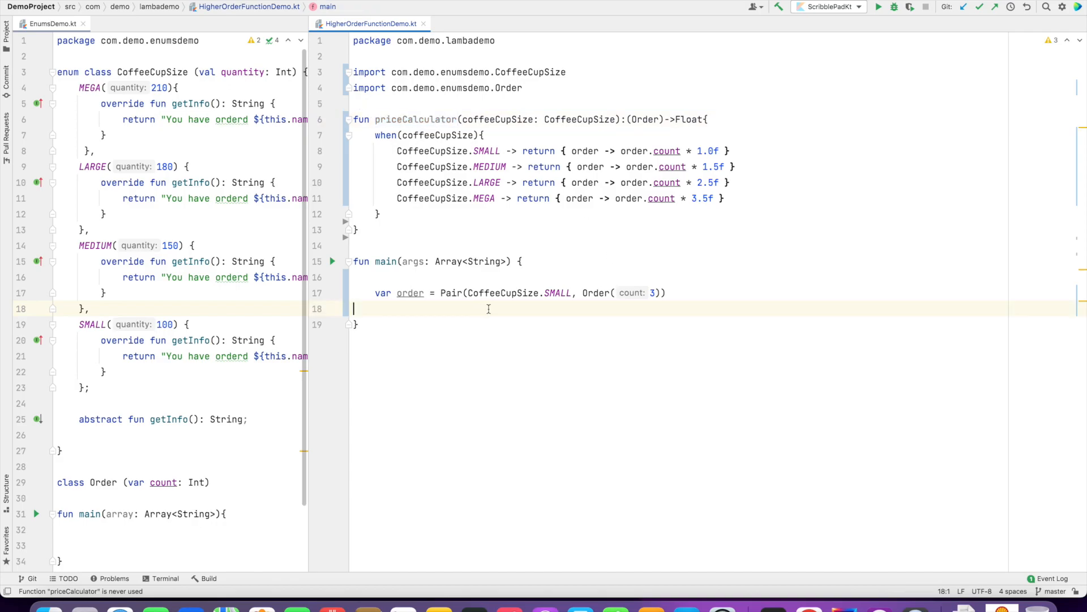
Print the price via priceCalculator(order.first) invoked on order.second and run main.
text(priceCalculator()
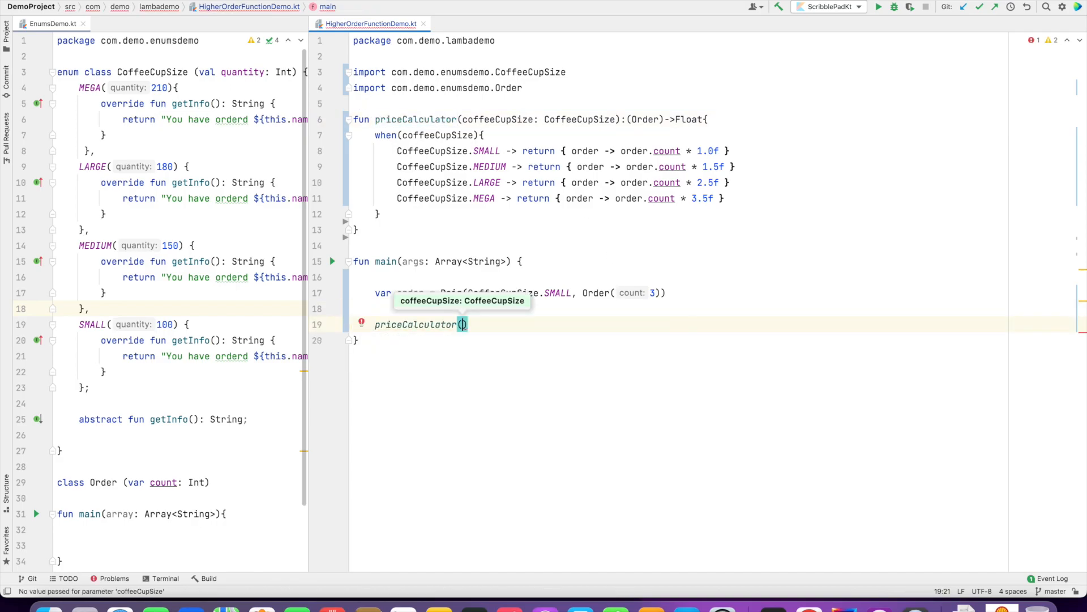
text(o)
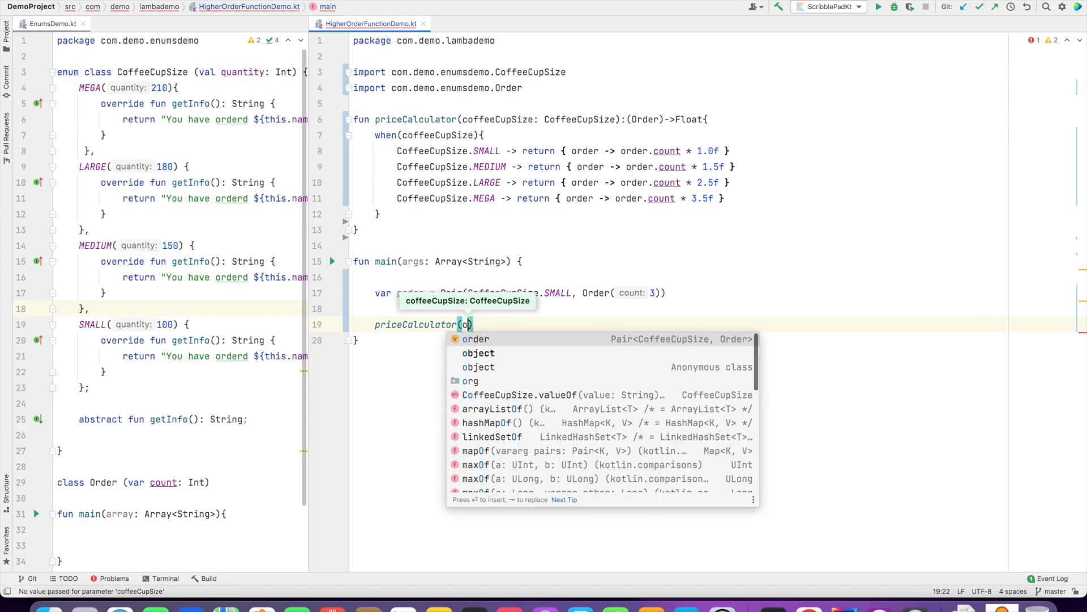
text(order.first)
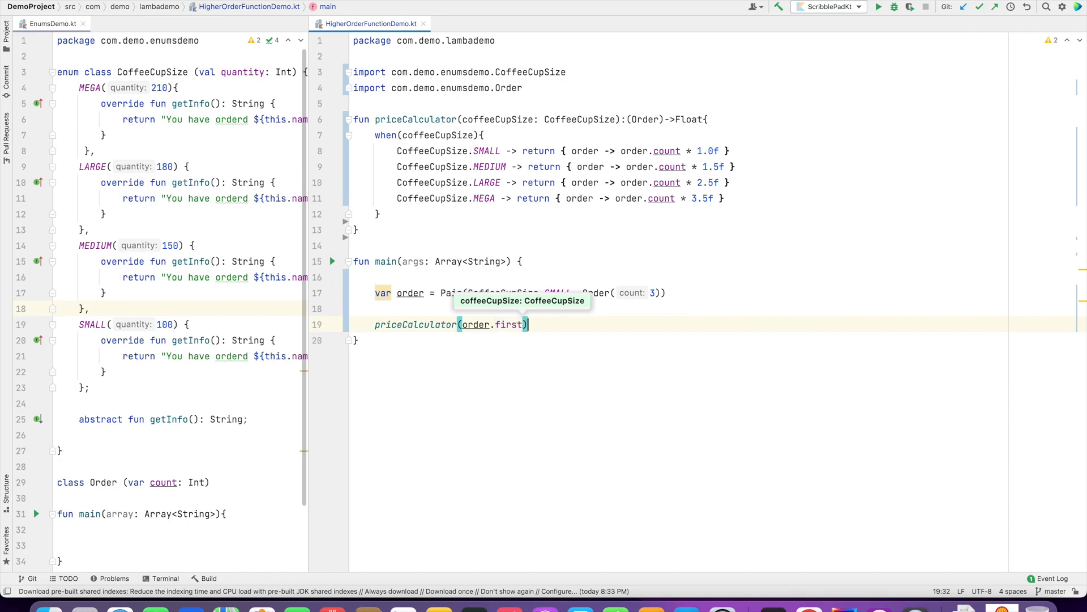
text(.invoke()
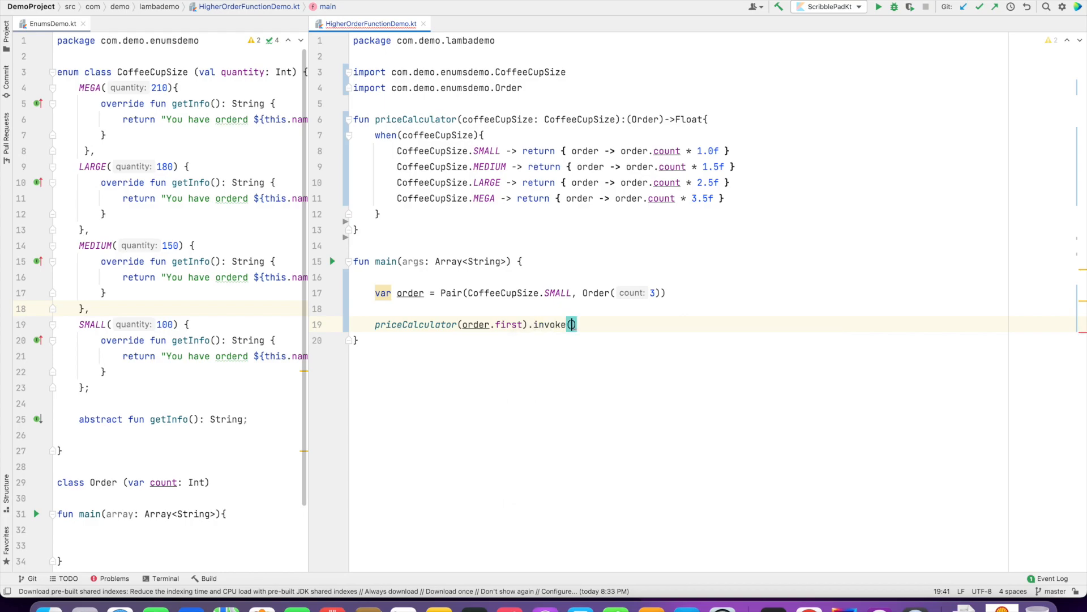
text(order.second)
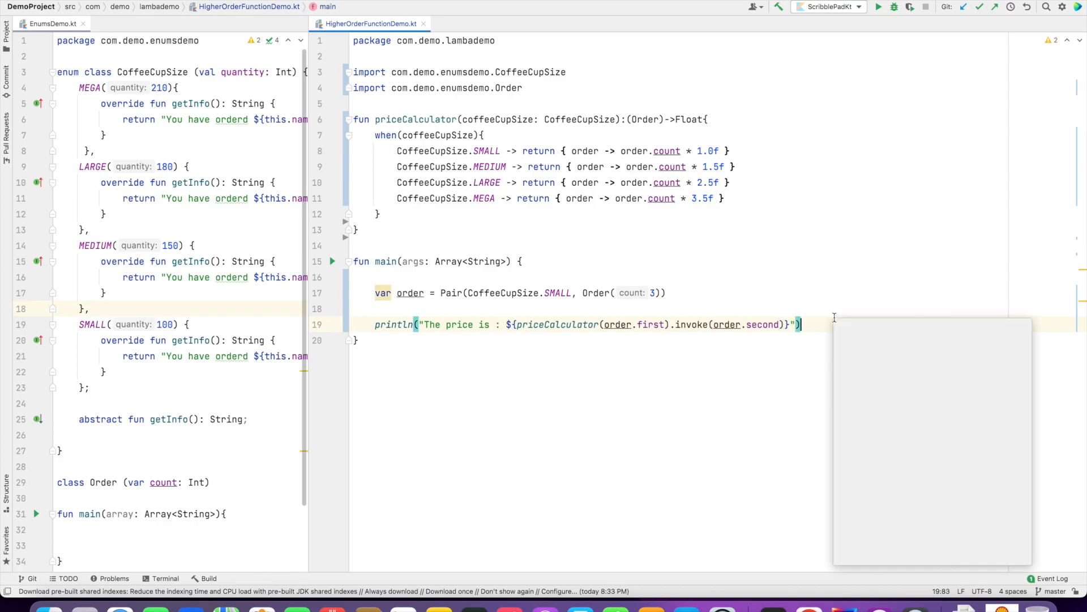
click(879, 7)
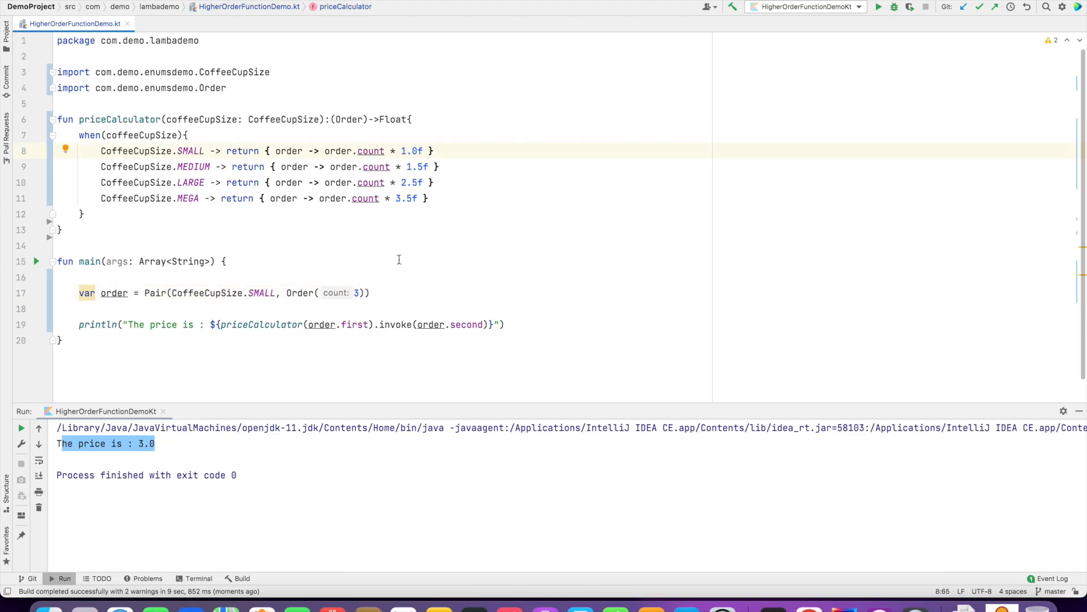
Change the order's cup size from SMALL to MEGA.
double_click(260, 292)
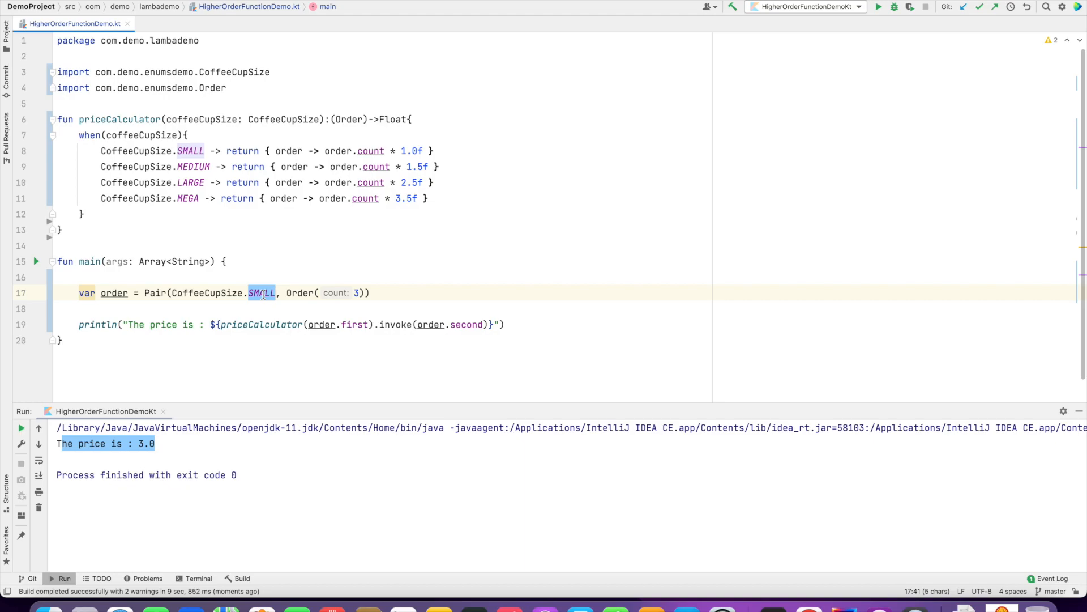
text(MEGA,Order(1)),)
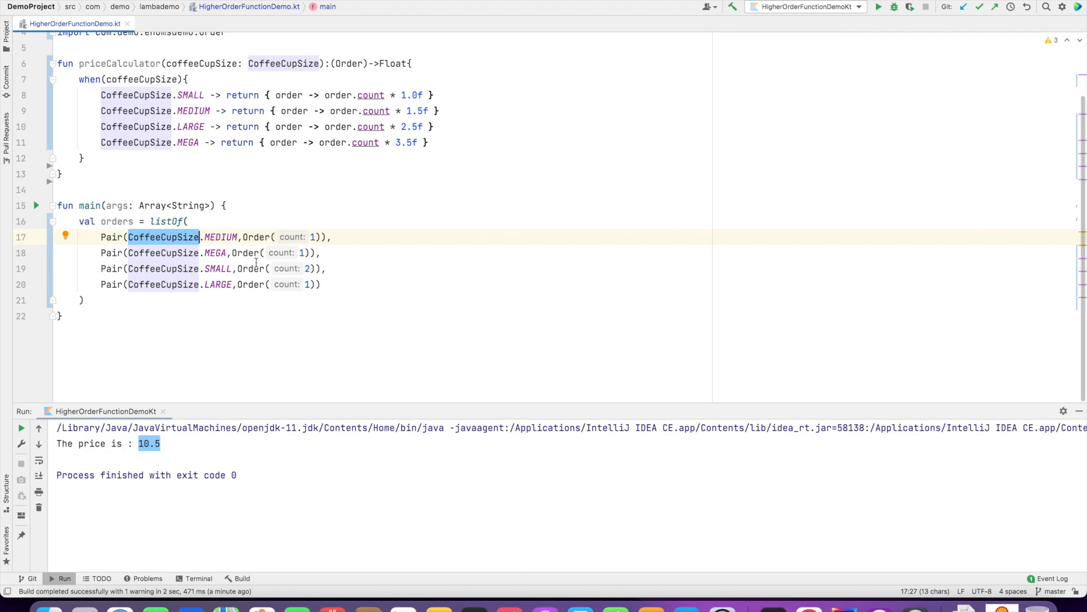
Finish val orders = listOf(...) with MEDIUM, MEGA, SMALL×2 and LARGE pairs and select the declaration.
key(Enter)
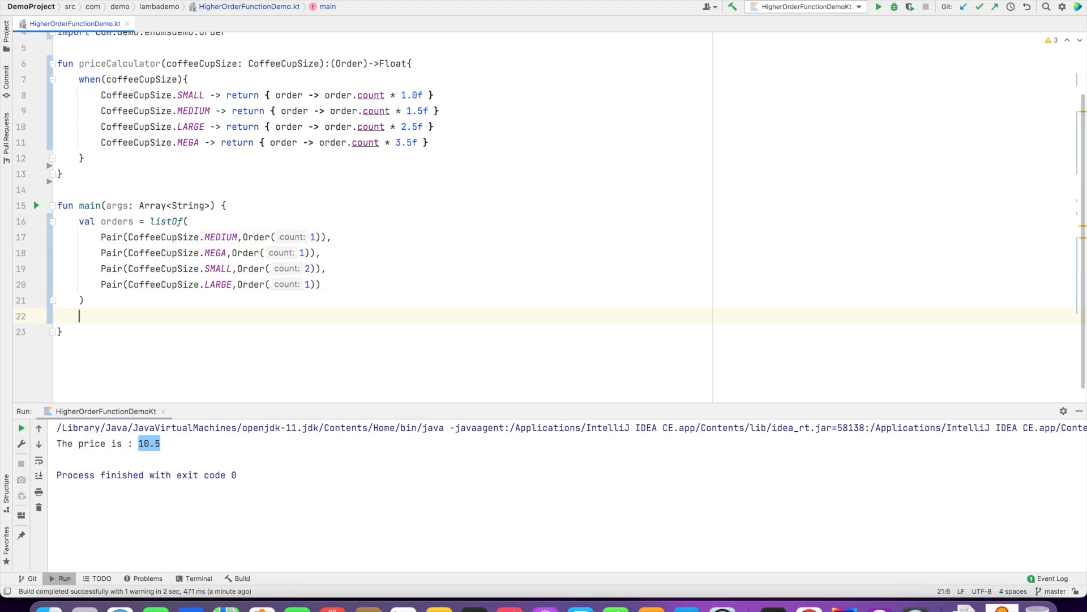
key(enter)
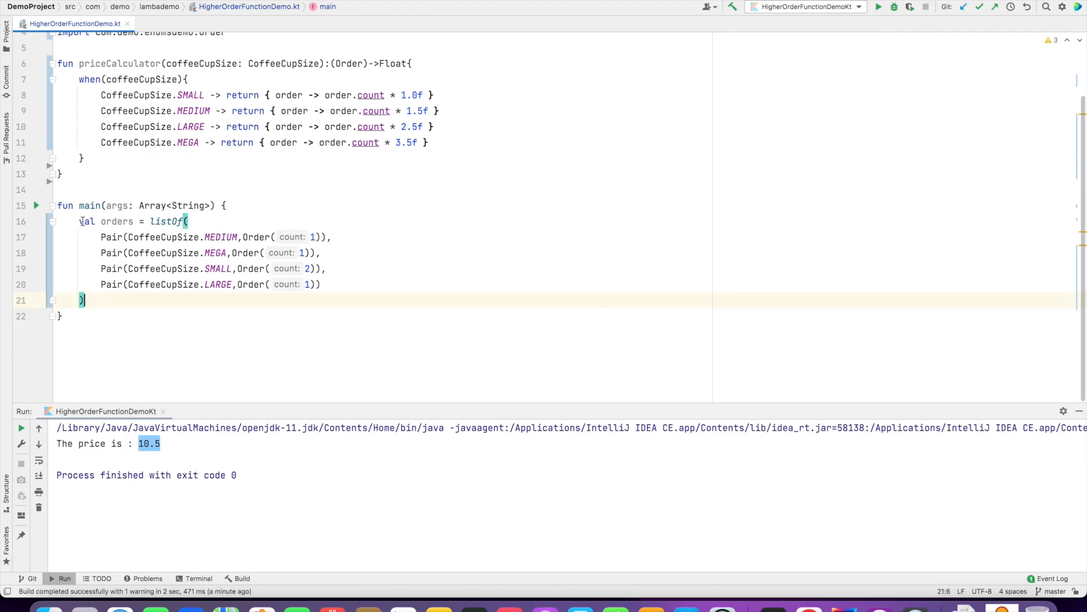
double_click(88, 221)
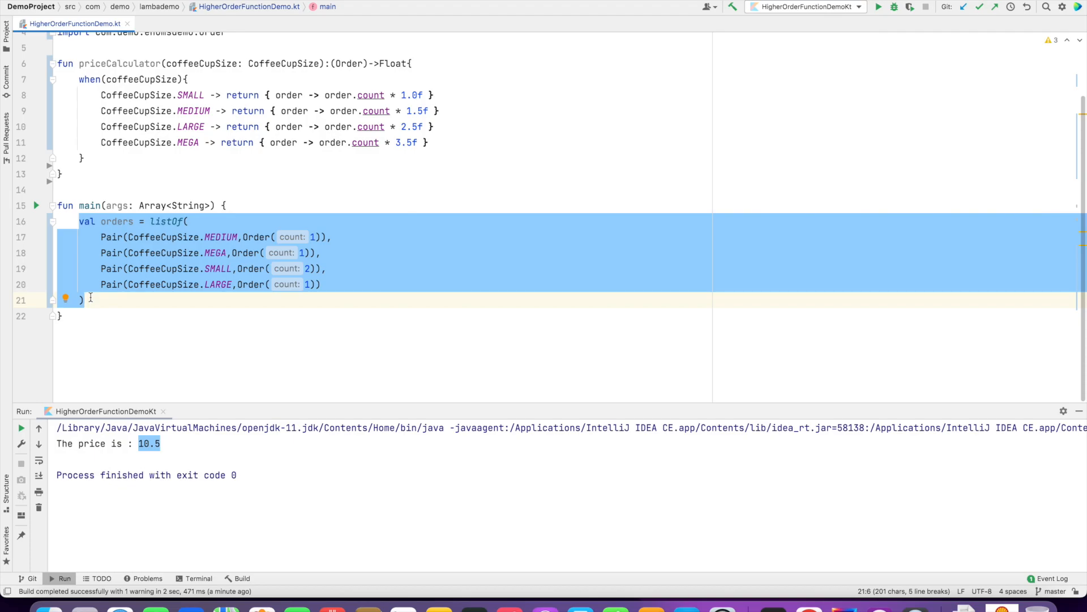
Write orders.forEach { priceCalculator(it.first).invoke(it.second) } to price each order.
text(or)
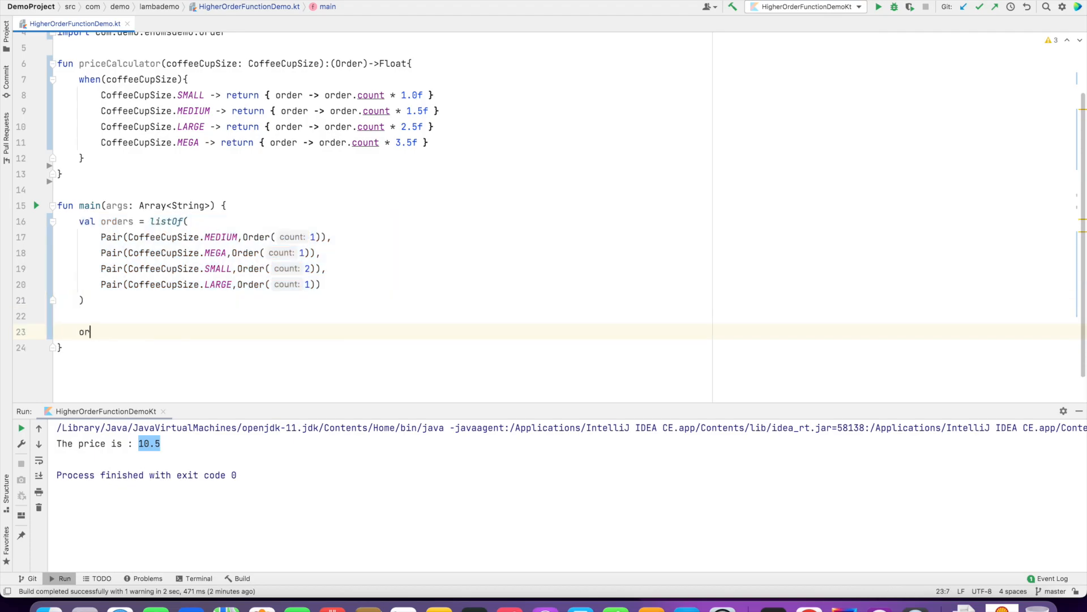
text(ders.forEach {)
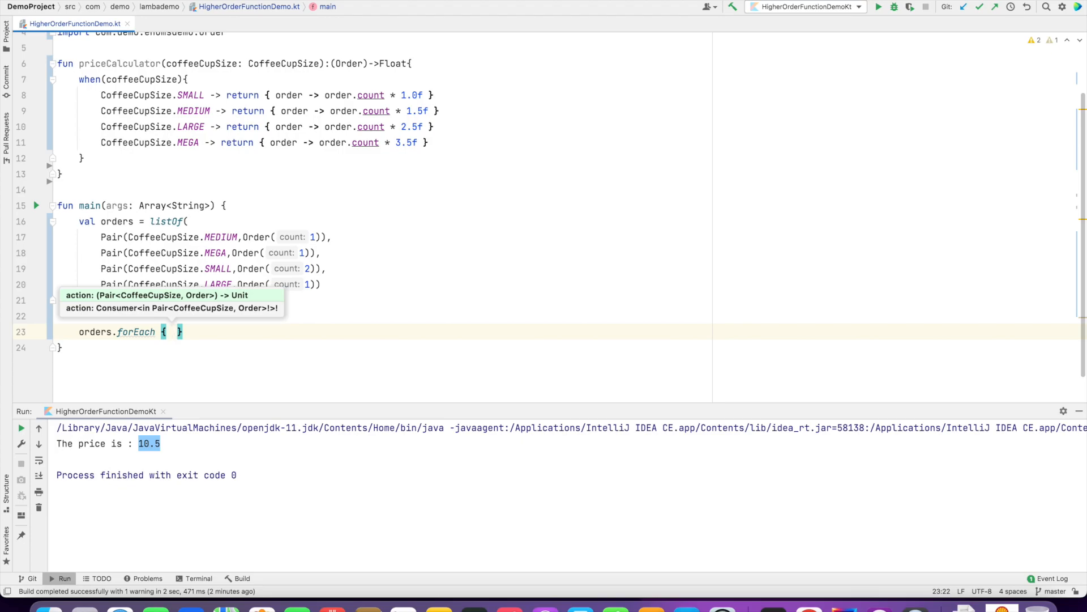
text(pri)
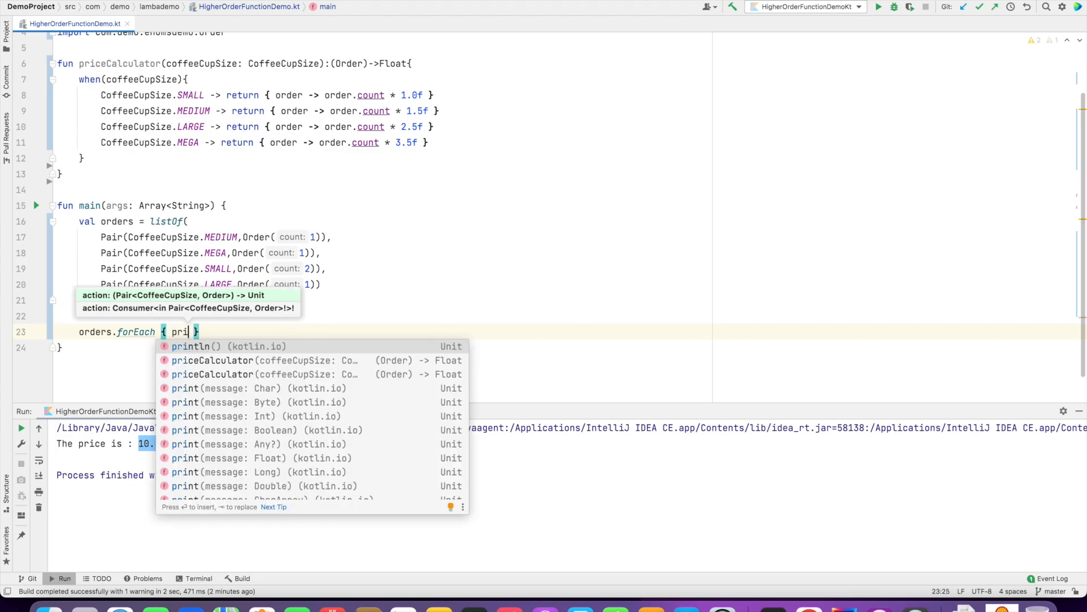
click(213, 361)
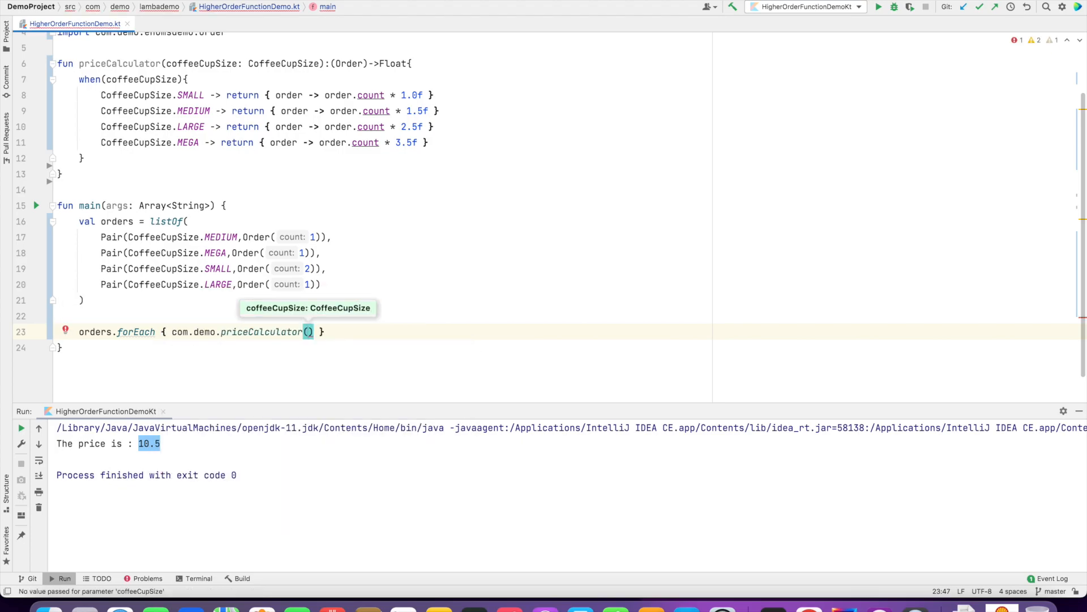
text(it.first)
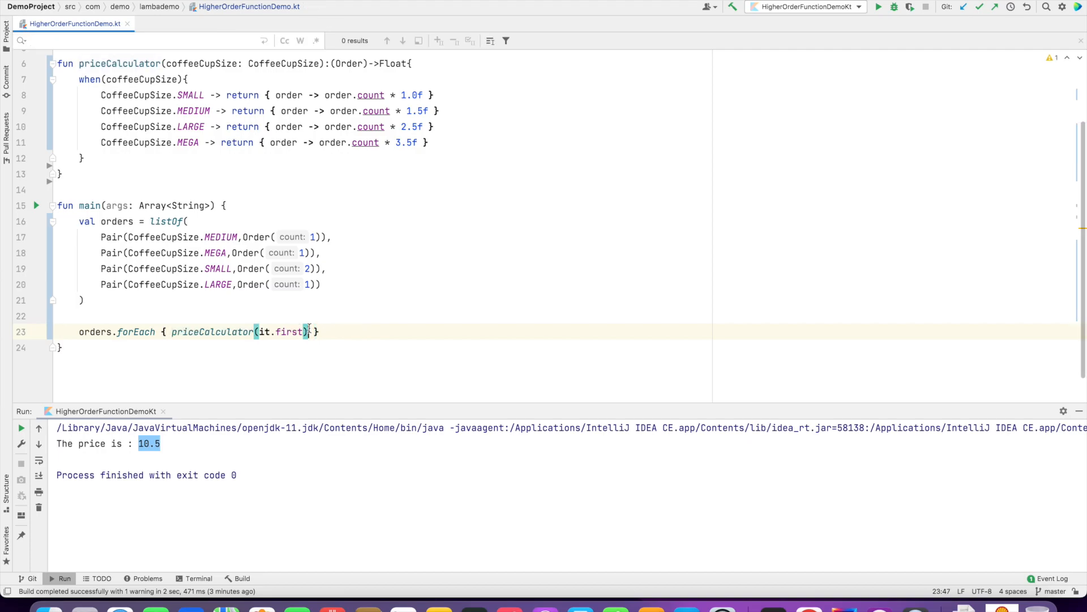
text(.invoke())
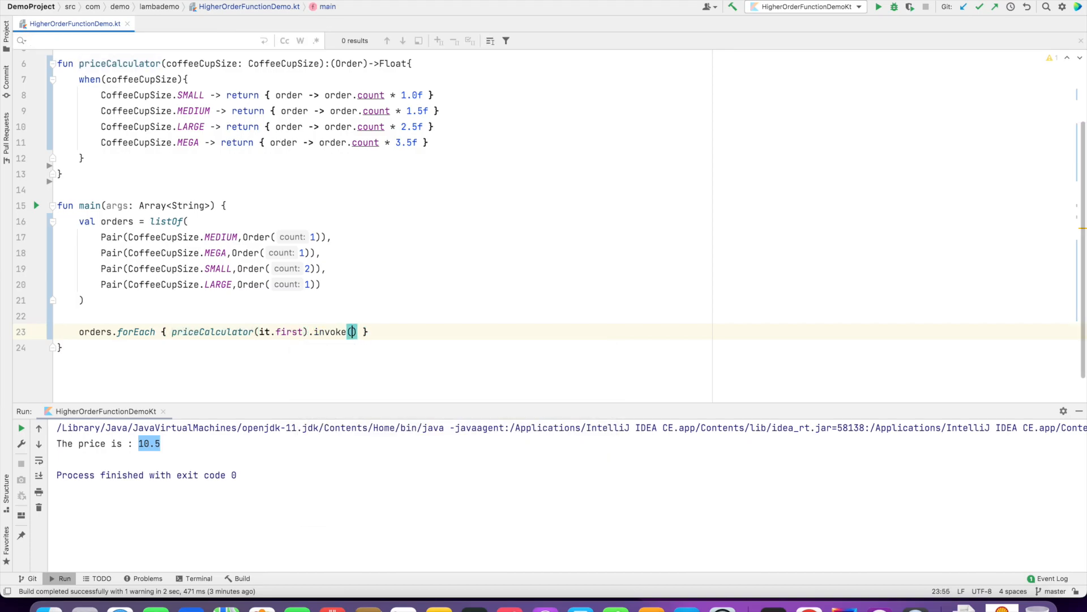
text(it.se)
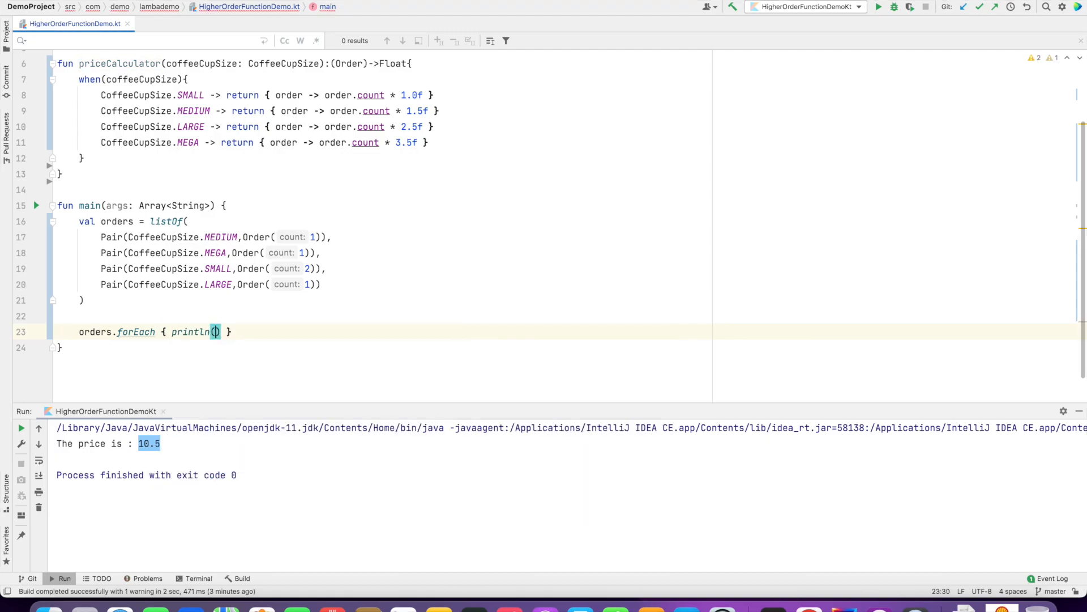
text(priceCalculator(it.first).invoke(it.second))
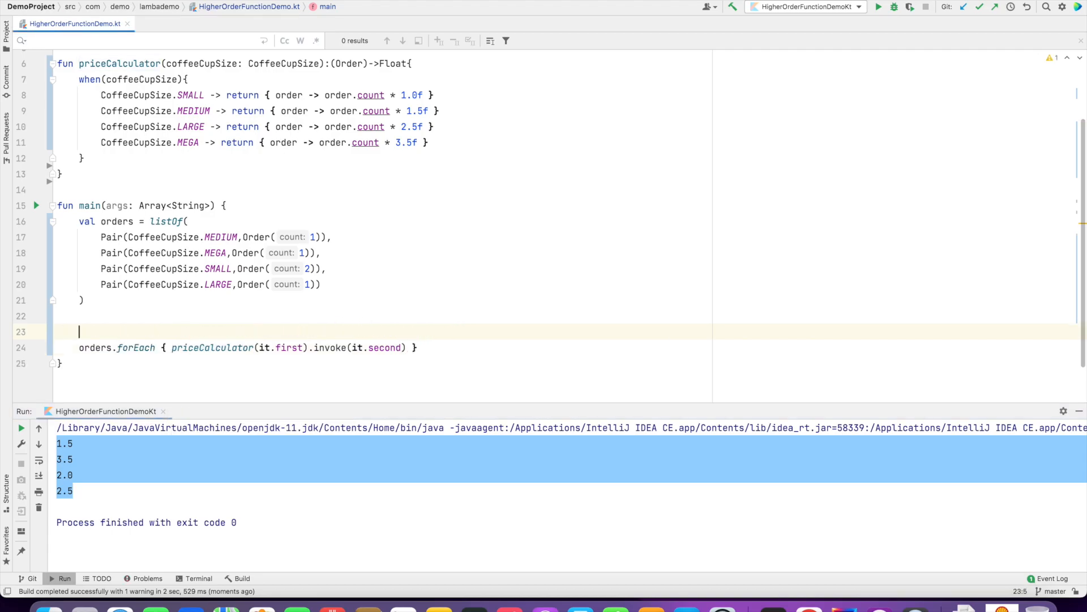
Add var sum = 0f, accumulate prices with .also { sum += it }, and begin println for the sum total.
text(var sum =)
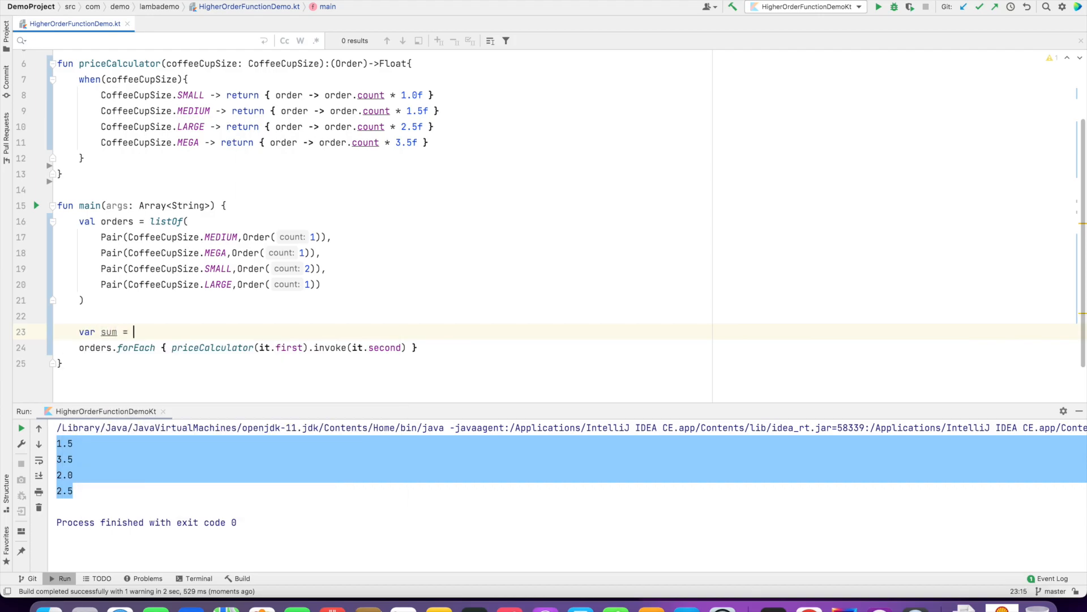
text(0)
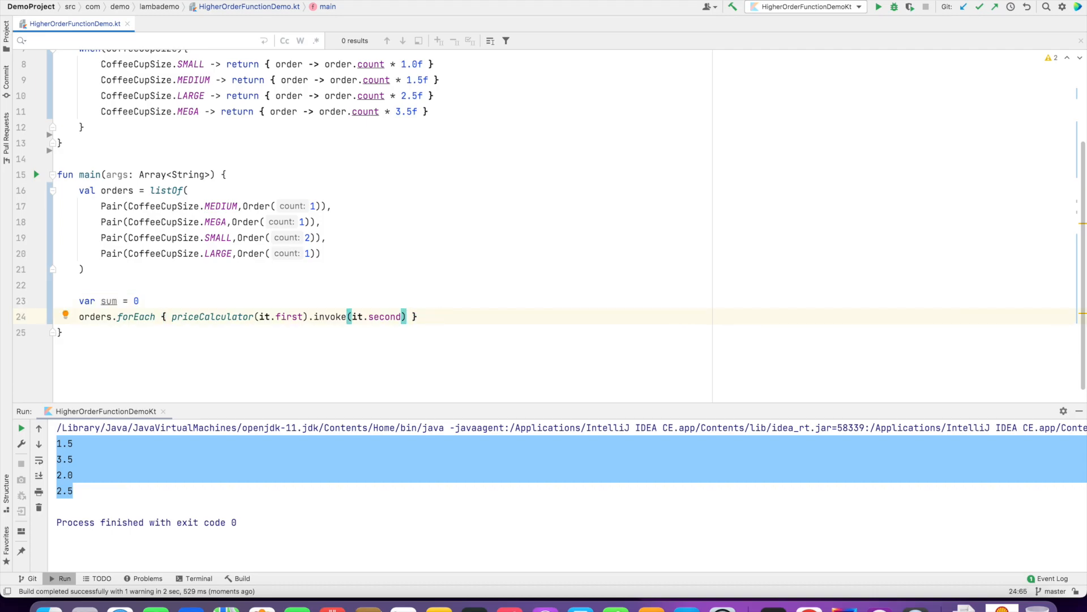
text(.also {)
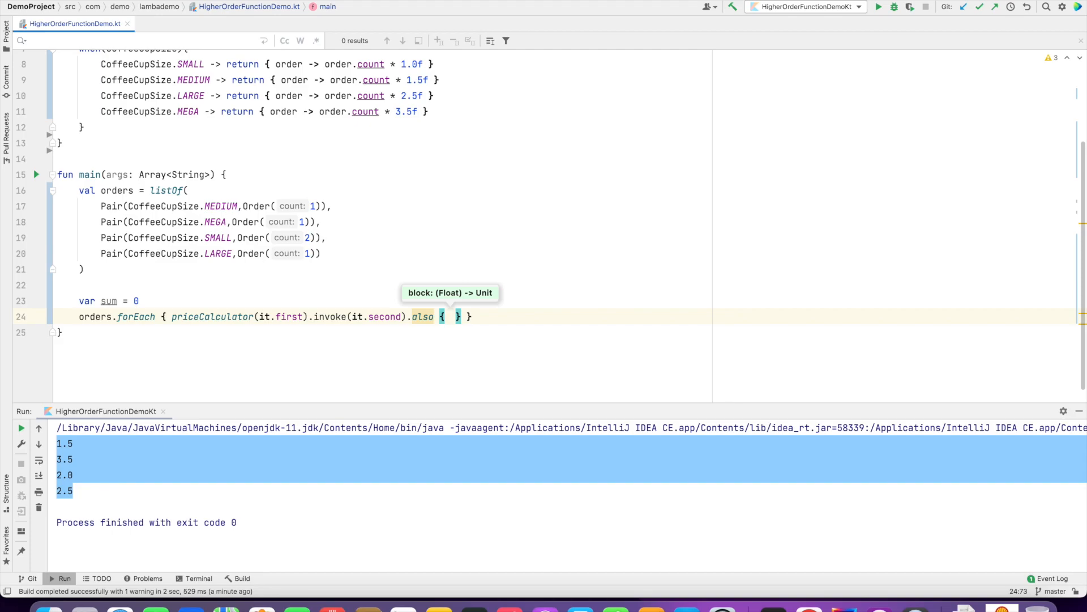
text(sum +=)
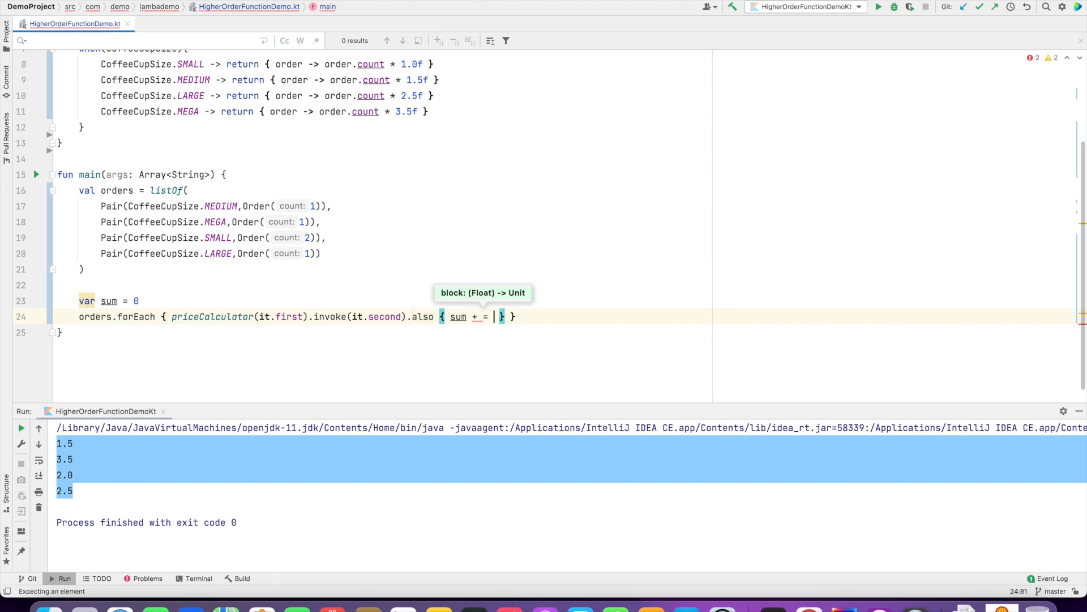
text(it)
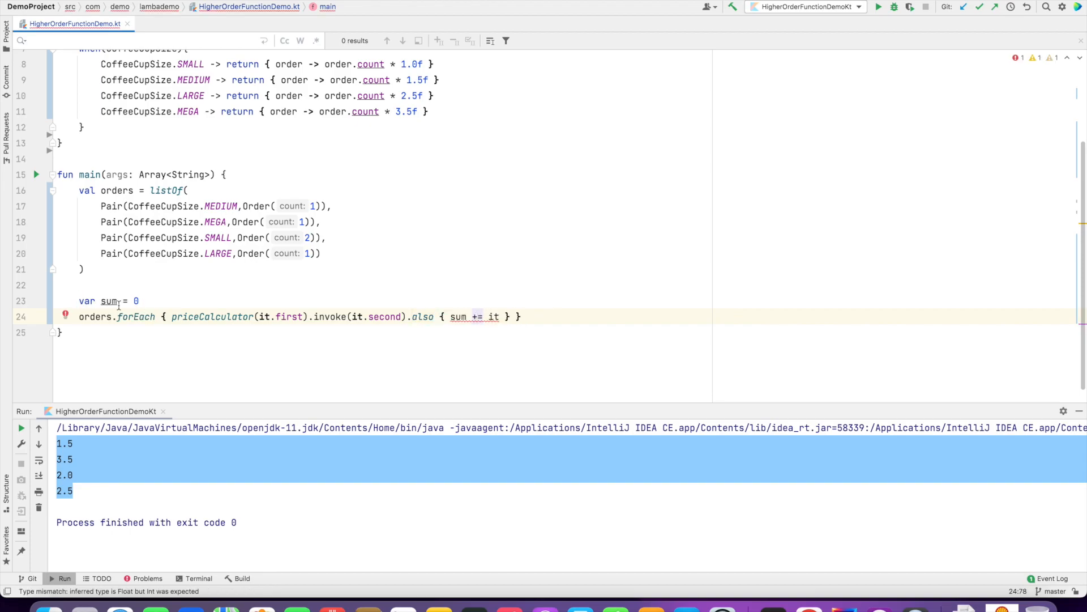
text(f)
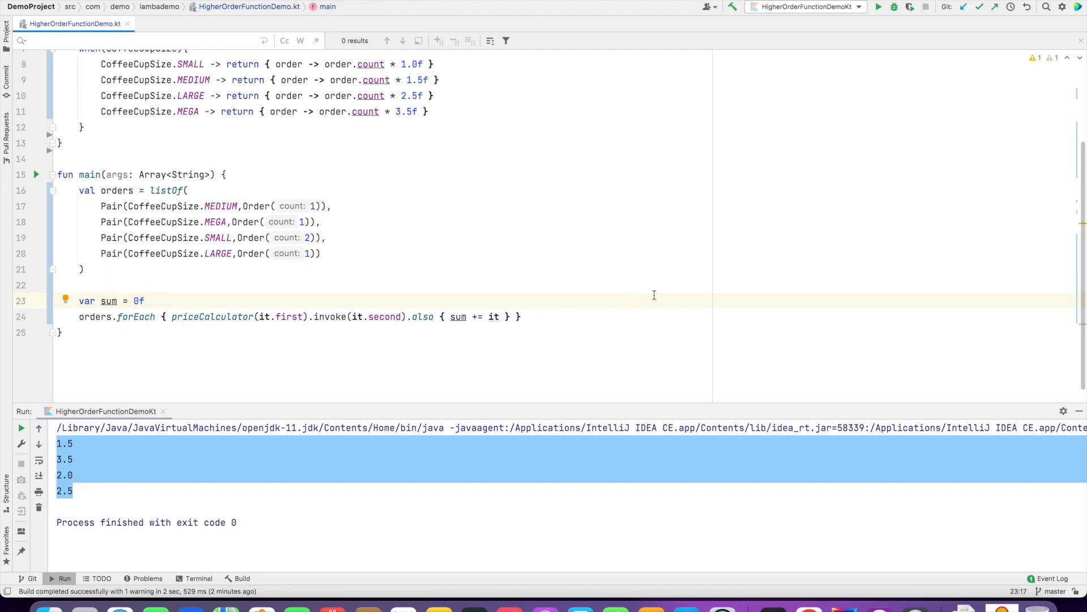
text(println())
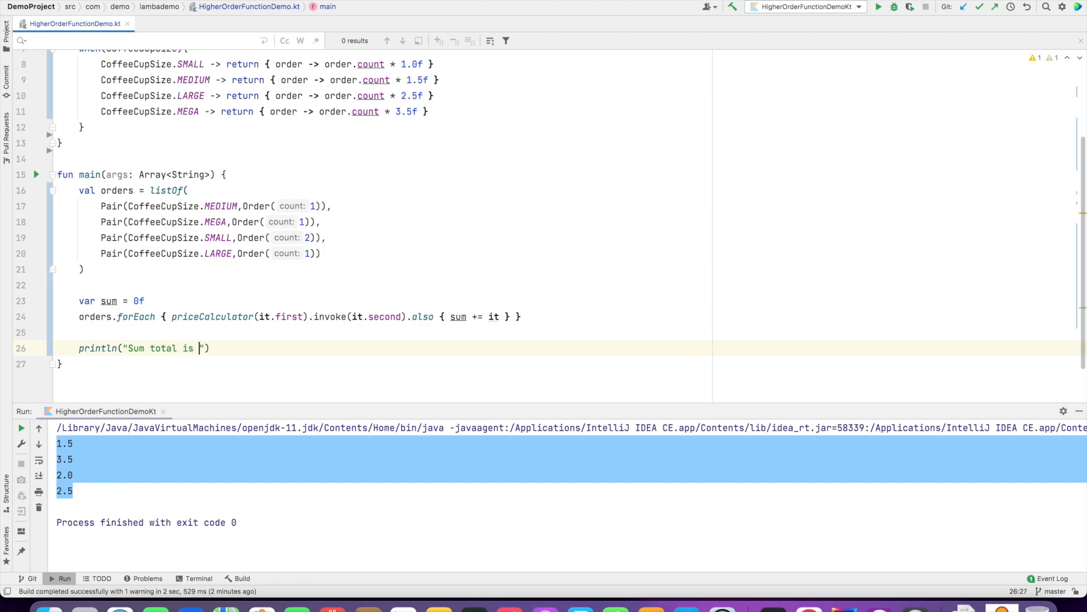
Extract the summing and println lines into a public getTotalOrderCost(orders) function via Refactor > Function.
right_click(610, 320)
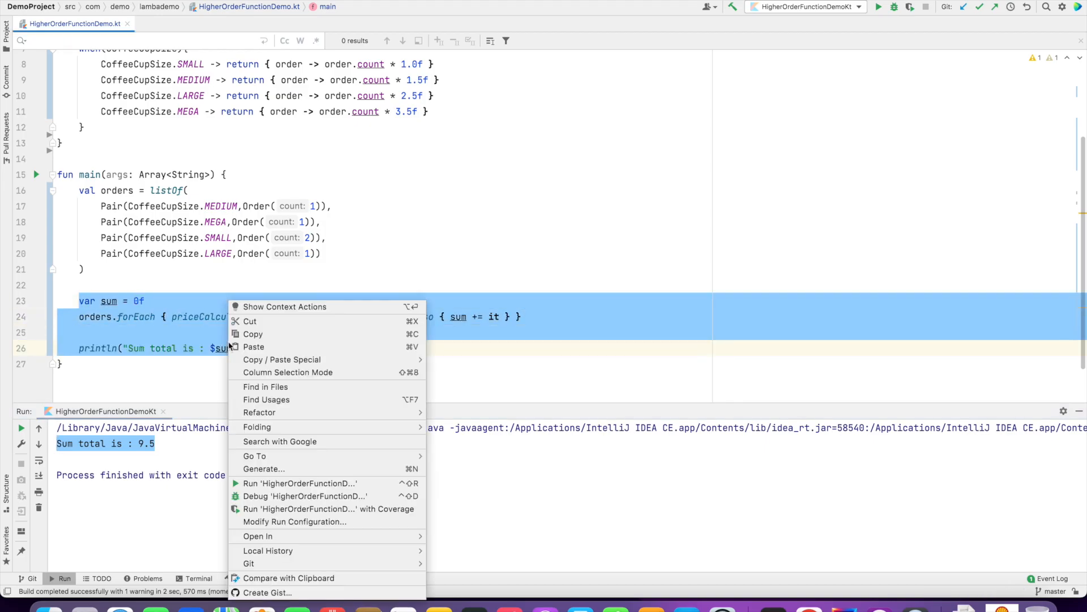
click(259, 413)
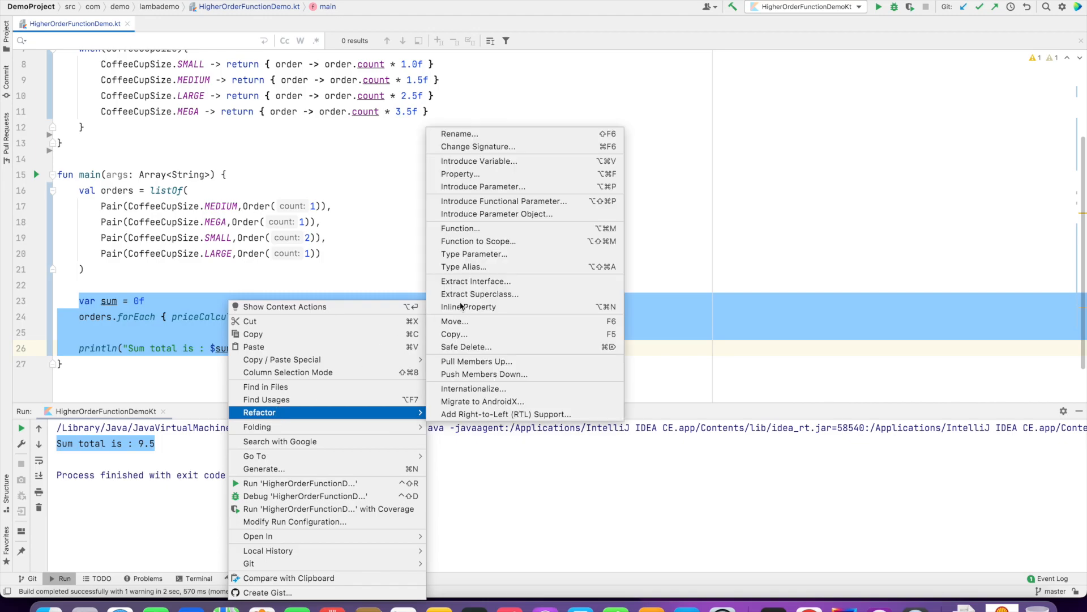
click(458, 228)
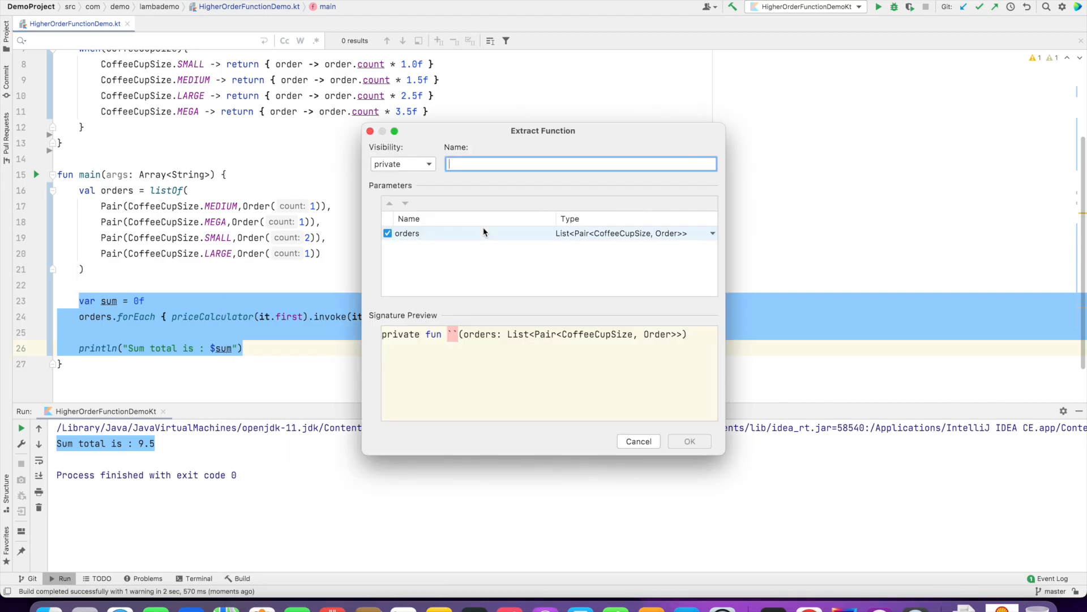
mouse_move(431, 209)
text(getTotalOrde)
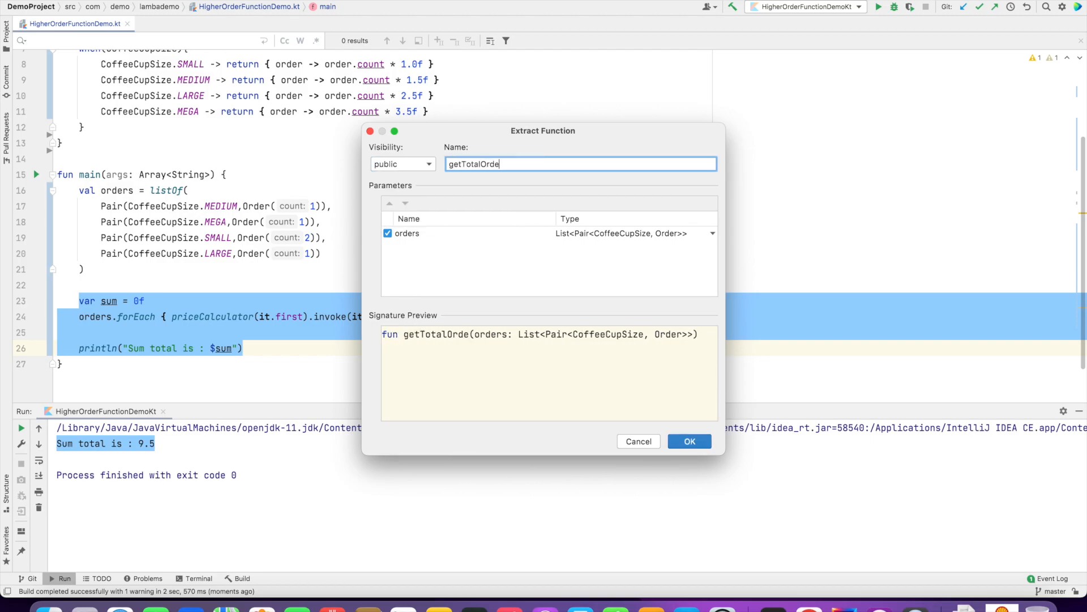
click(688, 441)
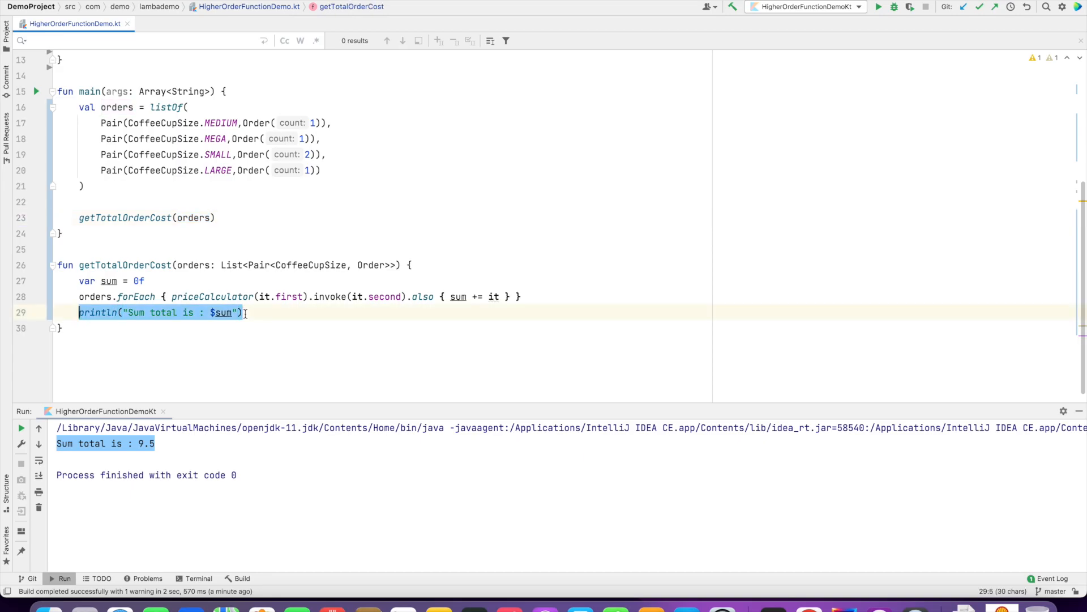
Make getTotalOrderCost return sum as Float and print "The cost of order is : ${getTotalOrderCost(orders)}" from main.
text(return sum)
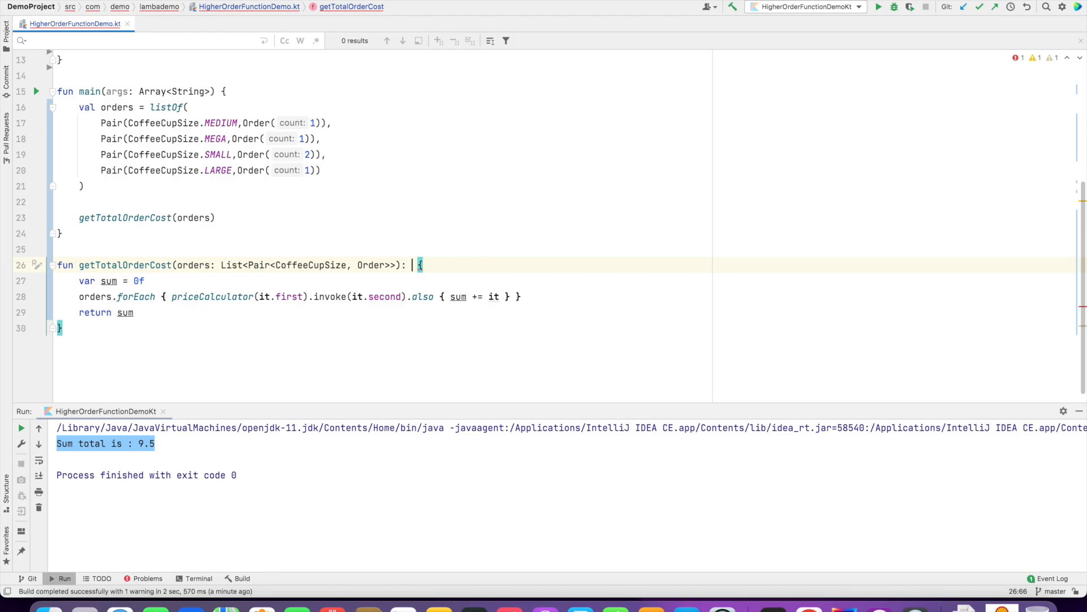
text(Float)
click(382, 217)
text(println("The cost of order us)
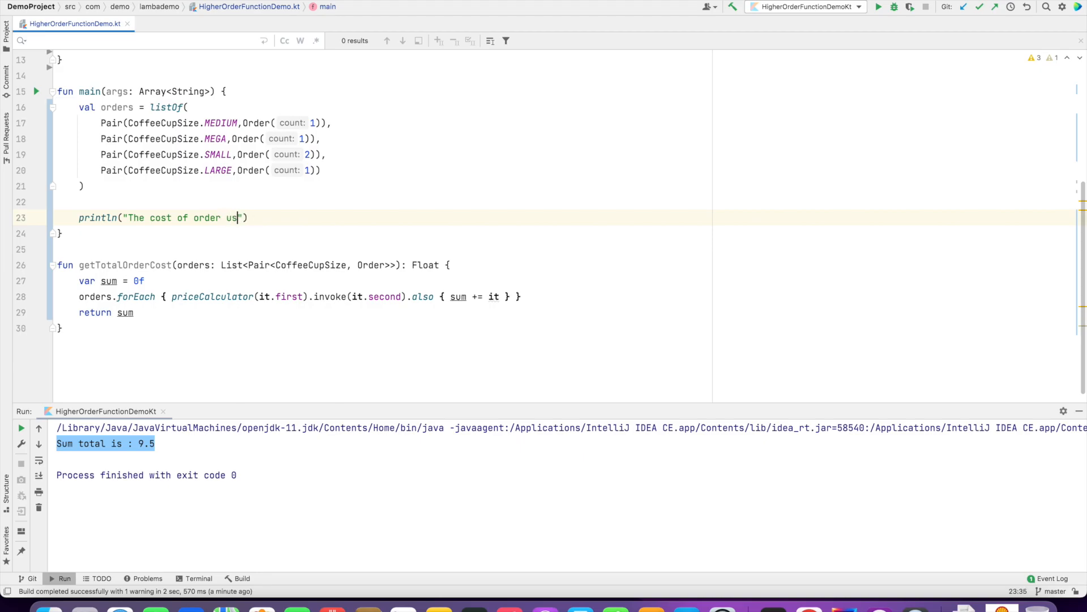
text(is : ${getTotalOrderCost(orders)})
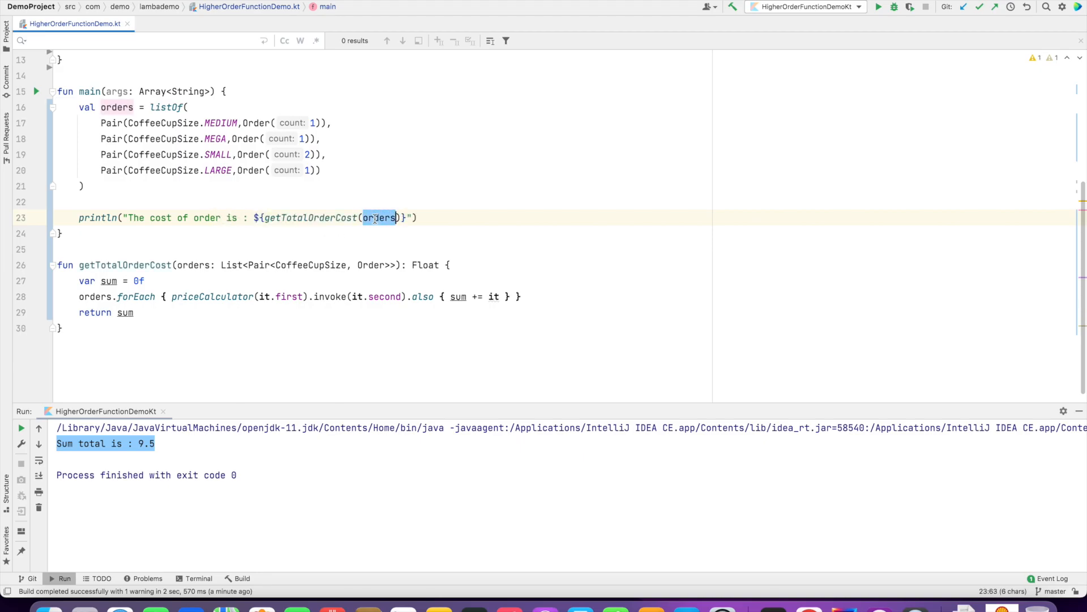
right_click(277, 323)
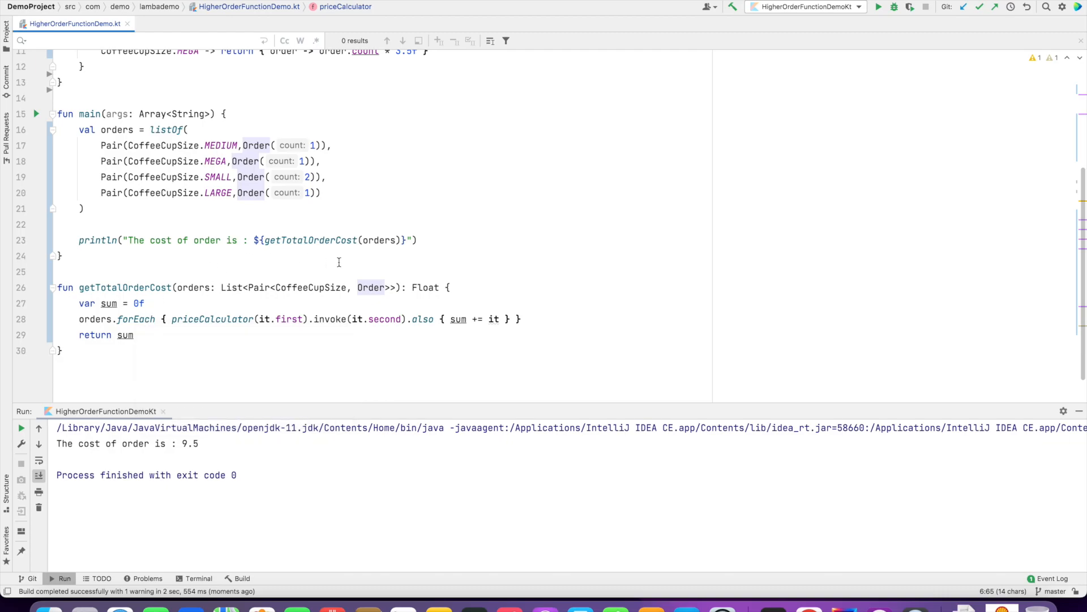
Review the priceCalculator call and the also block in the forEach loop after the 9.5 run.
click(264, 318)
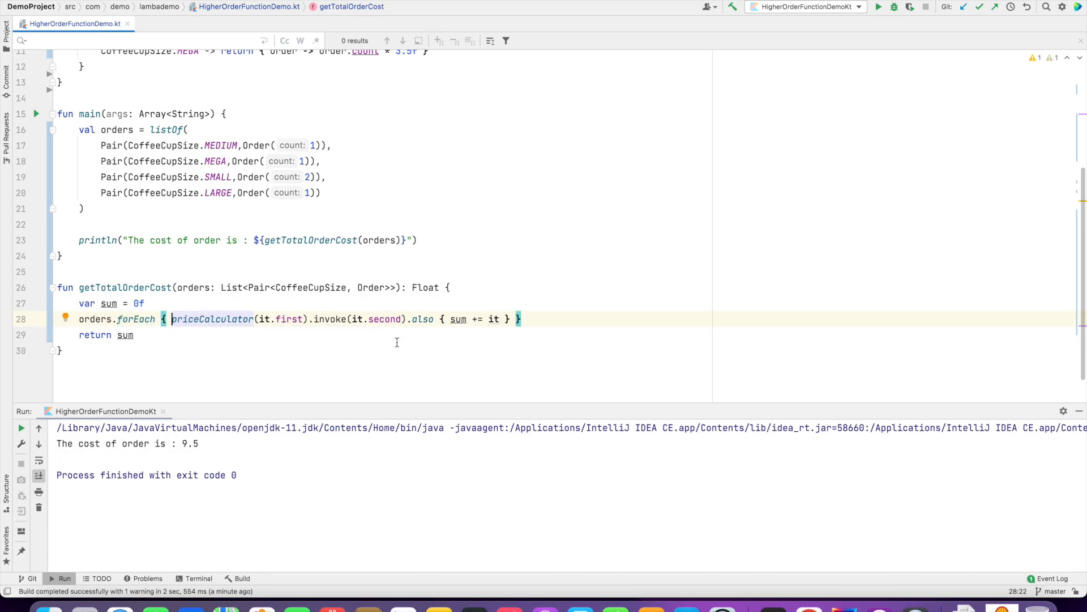
double_click(422, 320)
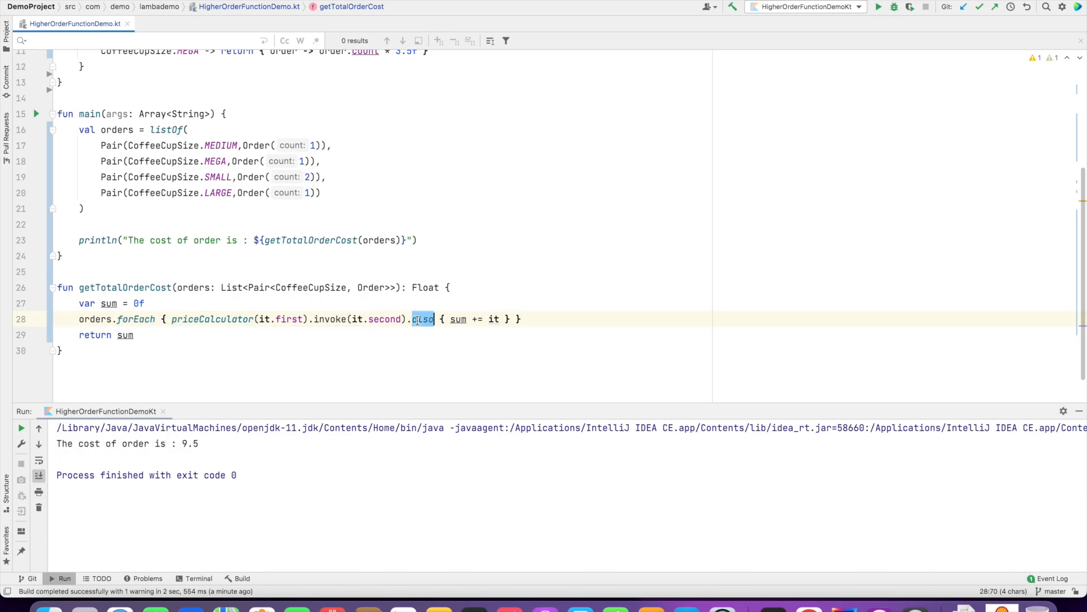